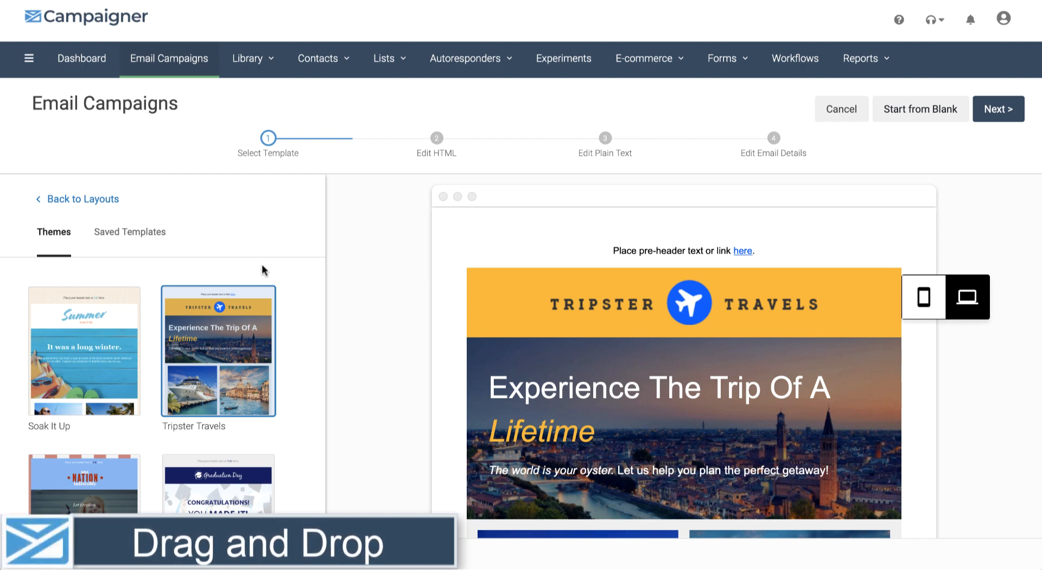
- Browse the theme gallery and bring up the Tripster Travels theme's layouts
{"action": "scroll", "scroll_direction": "down", "scroll_amount": 3}
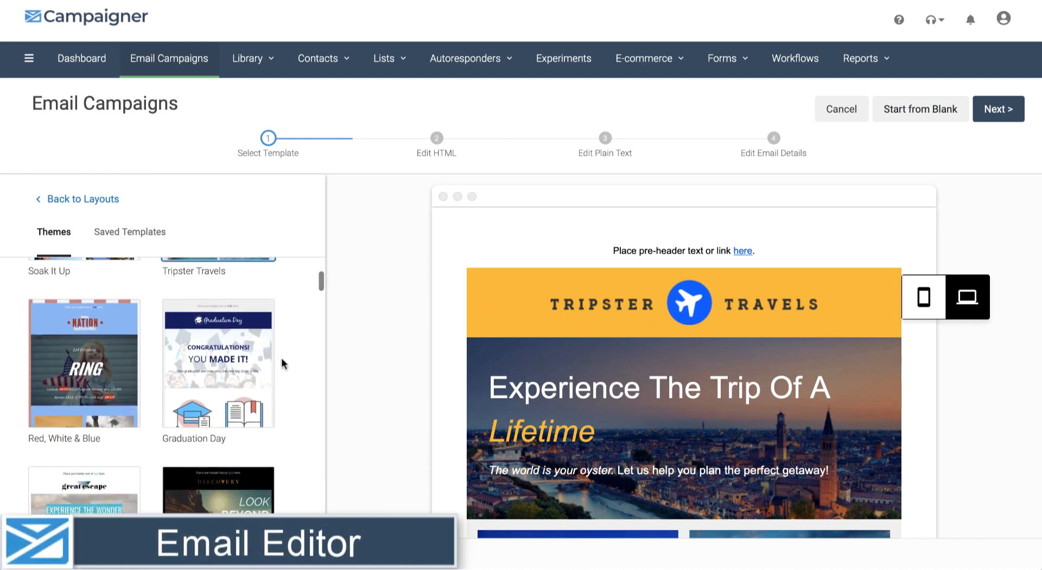
{"action": "scroll", "scroll_direction": "down", "scroll_amount": 3}
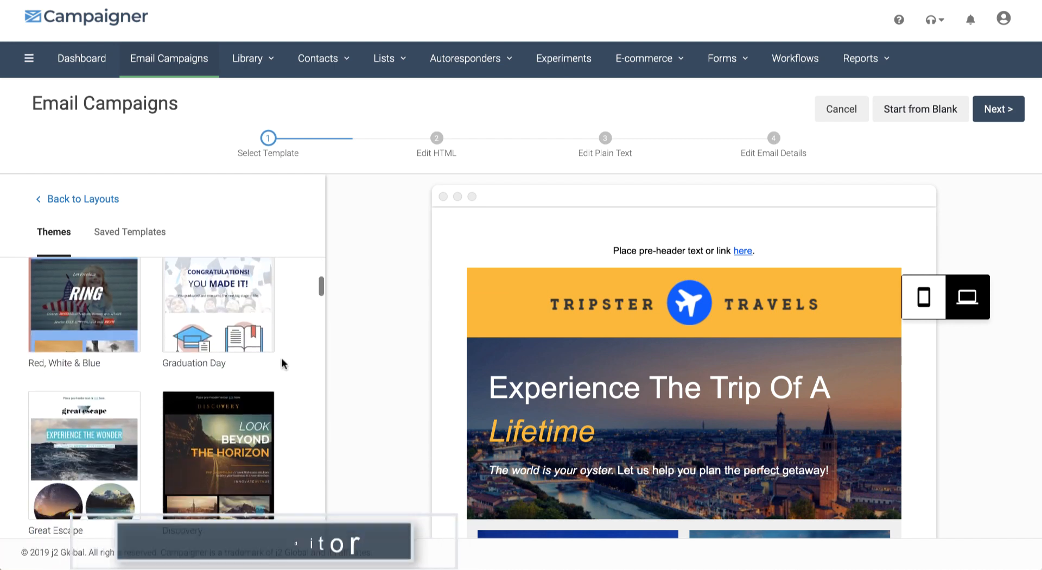
{"action": "scroll", "scroll_direction": "down", "scroll_amount": 3}
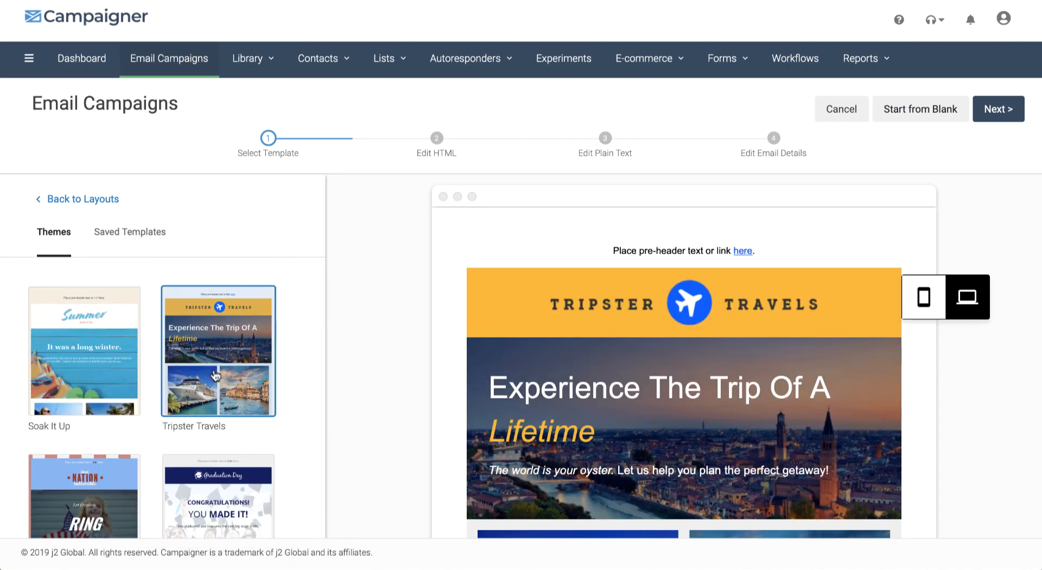
{"action": "mouse_move", "coordinate": [178, 302]}
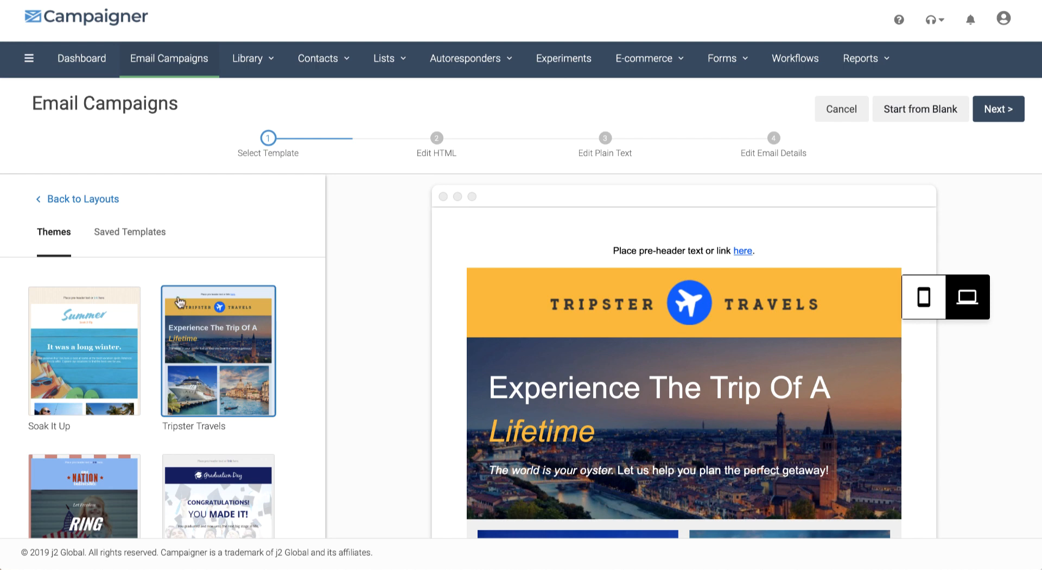
{"action": "left_click", "coordinate": [218, 351]}
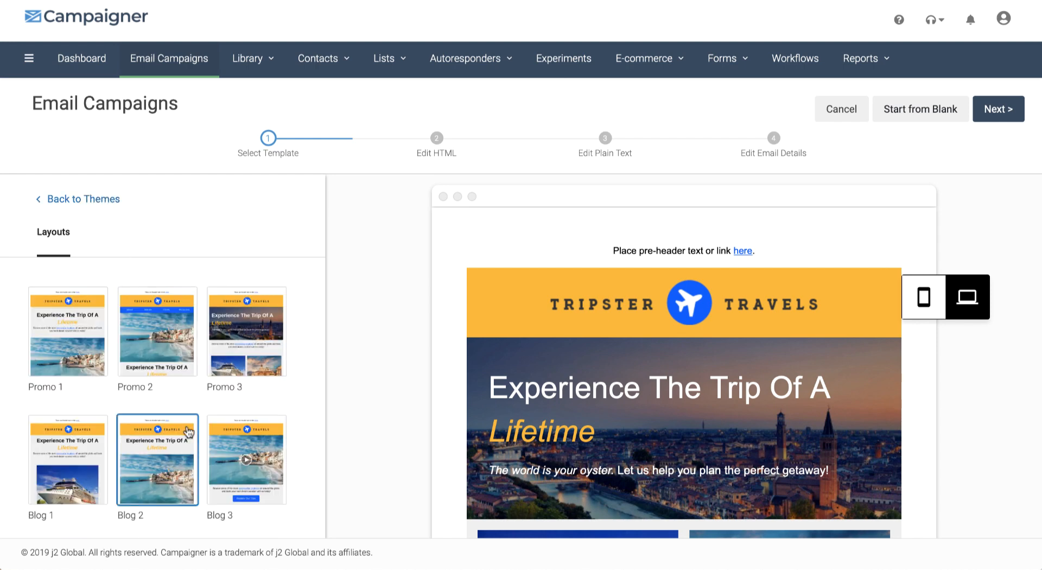
- Look through the layouts and check the design in mobile and desktop preview
{"action": "scroll", "scroll_direction": "down", "scroll_amount": 3}
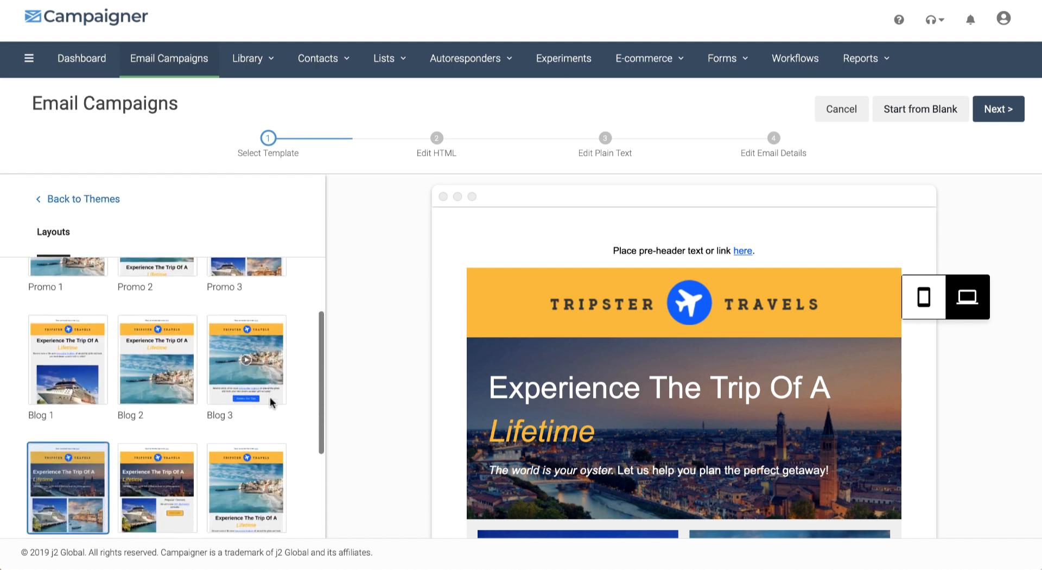
{"action": "scroll", "scroll_direction": "down", "scroll_amount": 3}
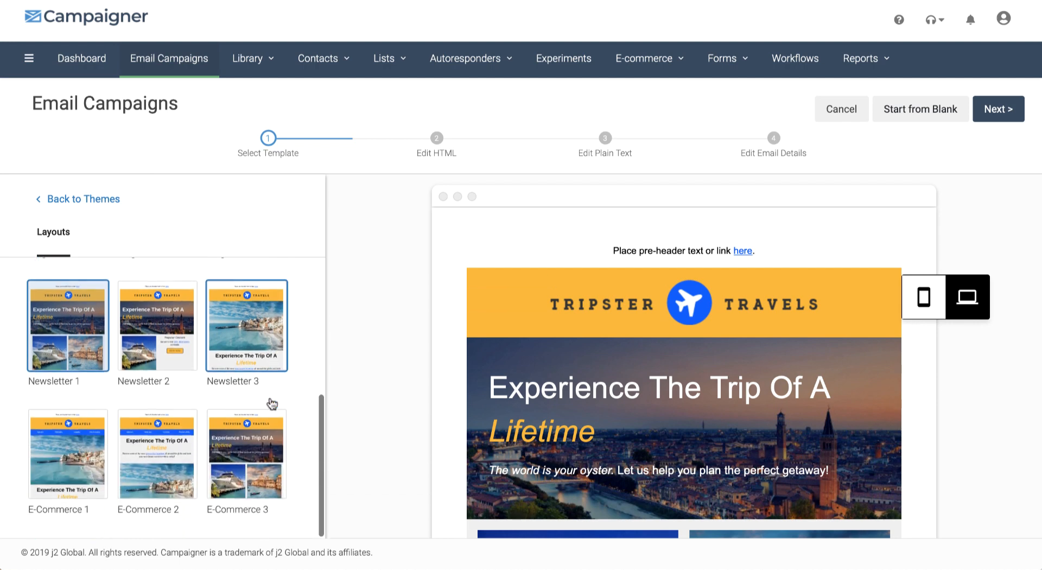
{"action": "scroll", "scroll_direction": "down", "scroll_amount": 3}
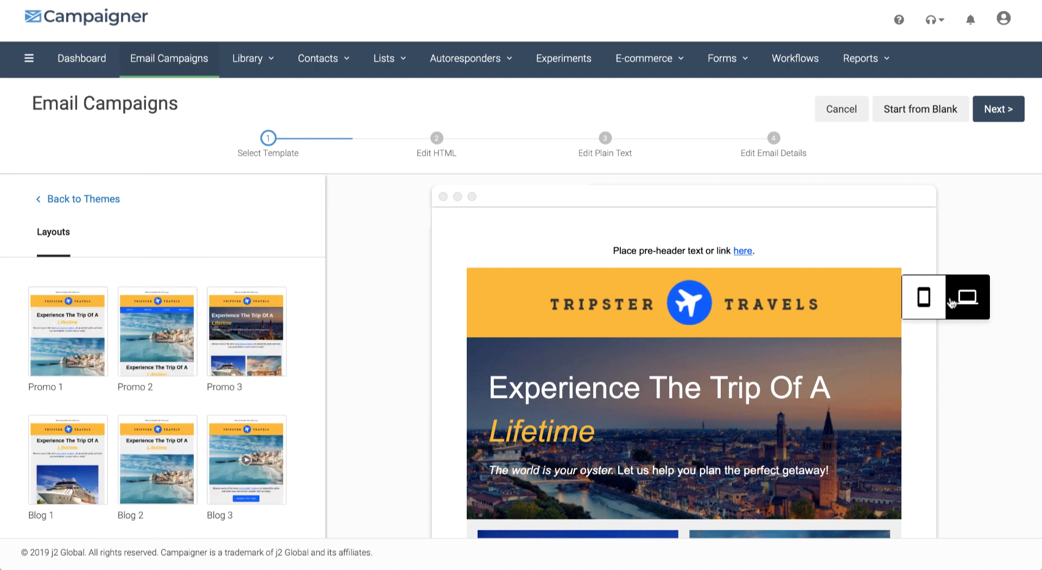
{"action": "left_click", "coordinate": [923, 297]}
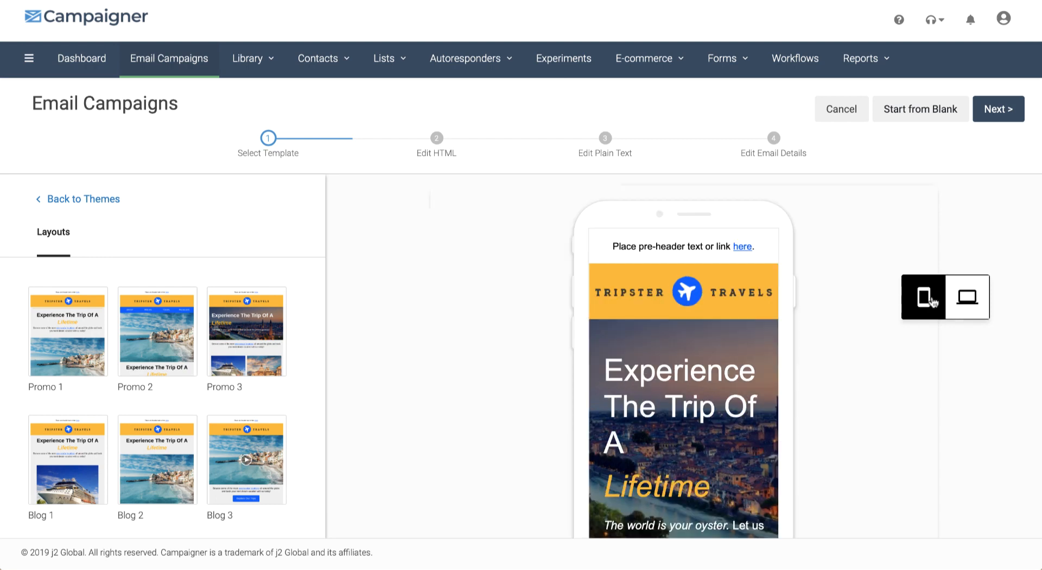
{"action": "left_click", "coordinate": [966, 297]}
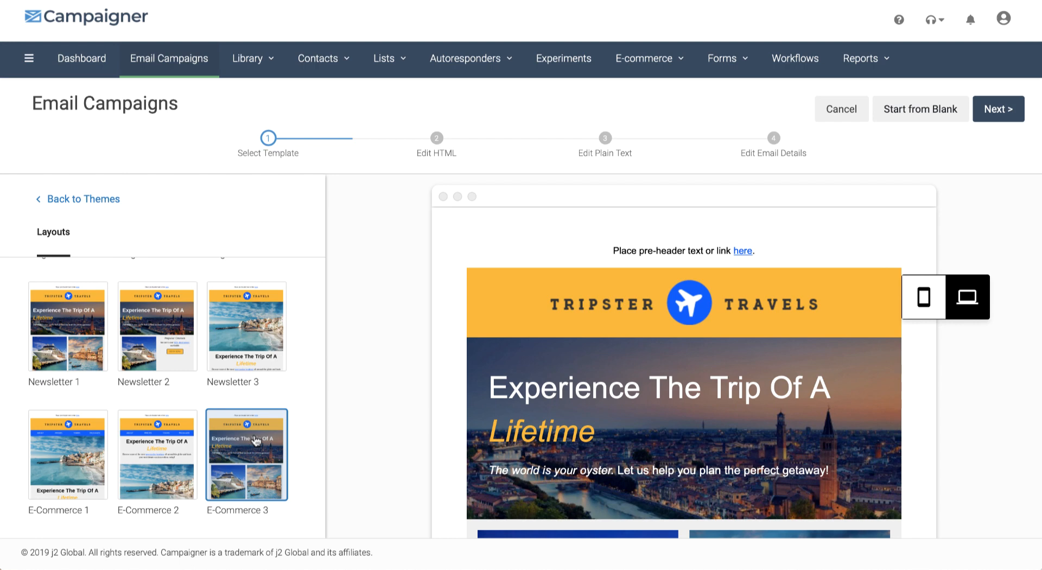
{"action": "mouse_move", "coordinate": [889, 148]}
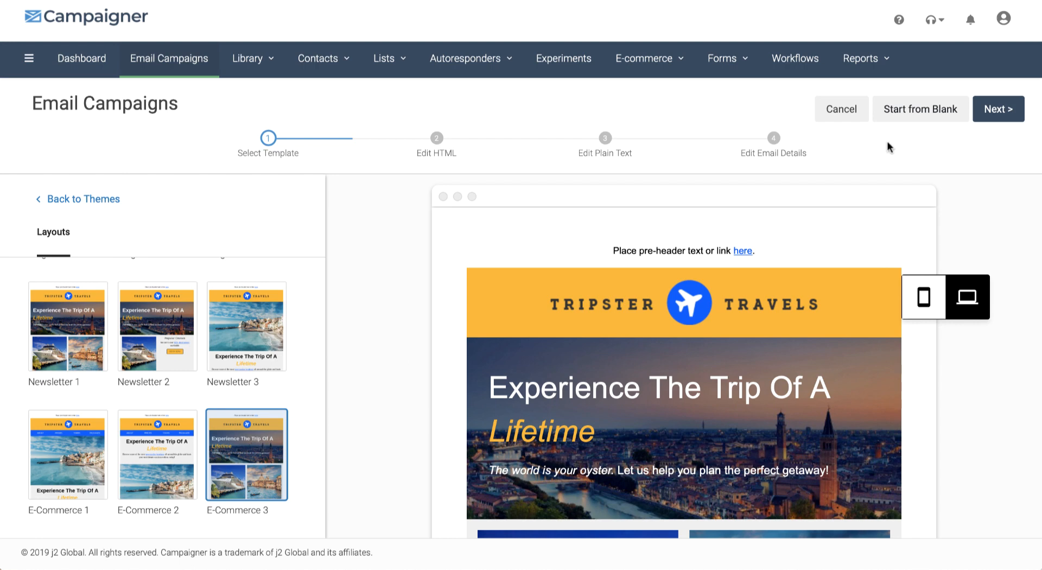
- Move on to design editing, leaving the campaign name as the default date after cancelling a rename
{"action": "left_click", "coordinate": [998, 108]}
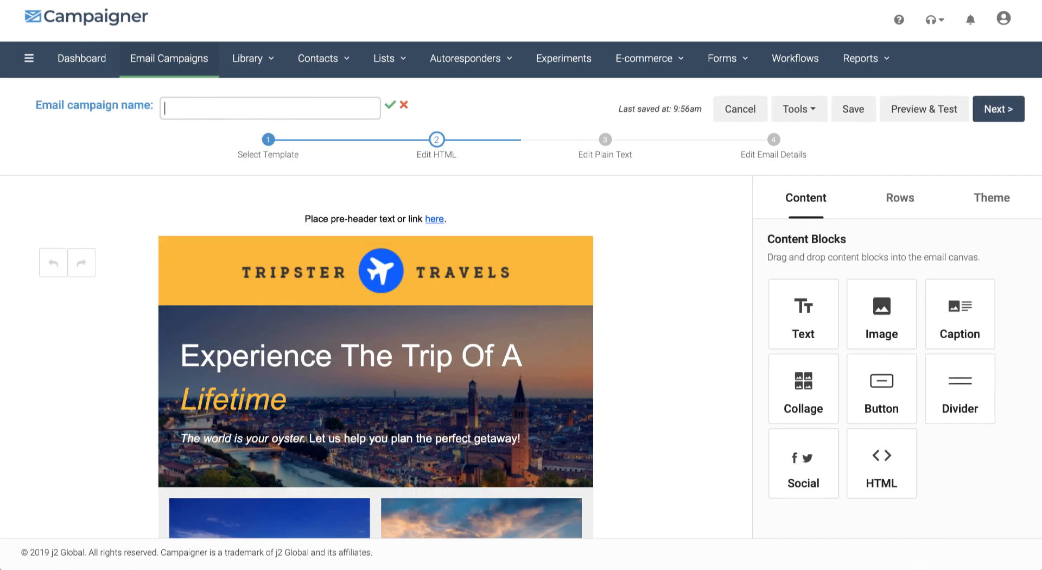
{"action": "type", "text": "T"}
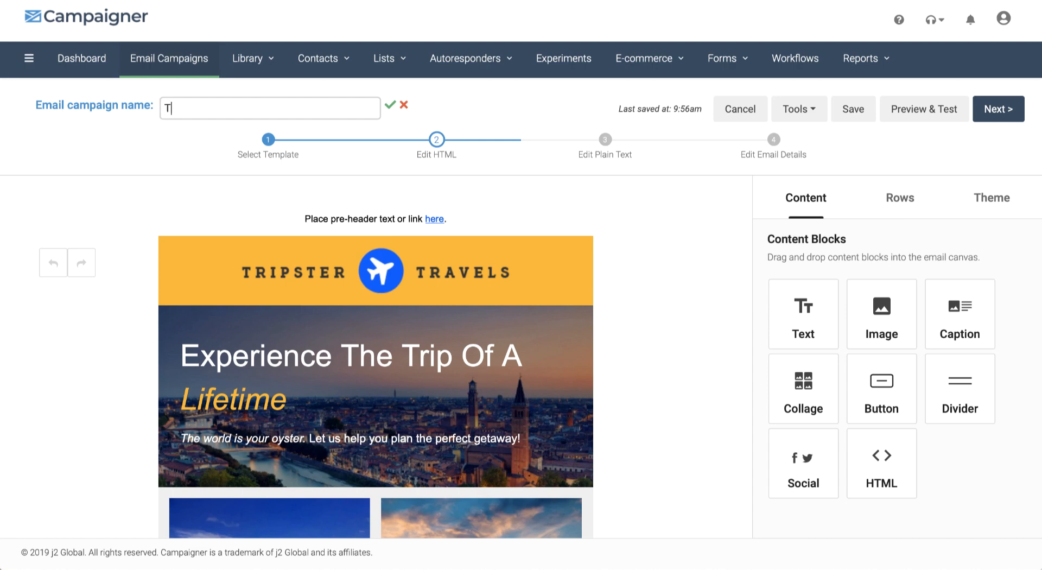
{"action": "left_click", "coordinate": [391, 105]}
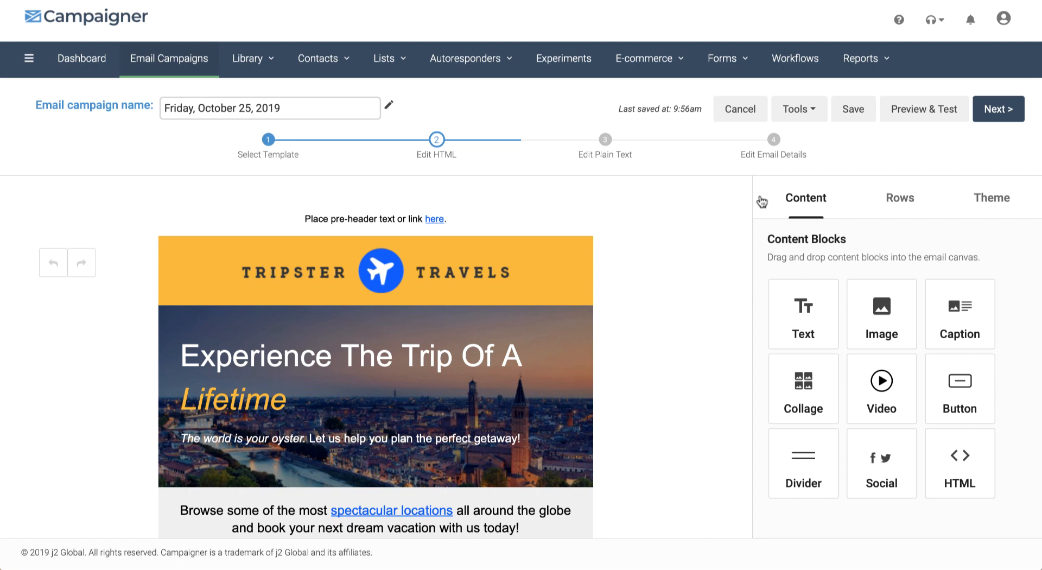
- Browse the Rows panel for a two-column row to place below the hero image
{"action": "left_click", "coordinate": [900, 198]}
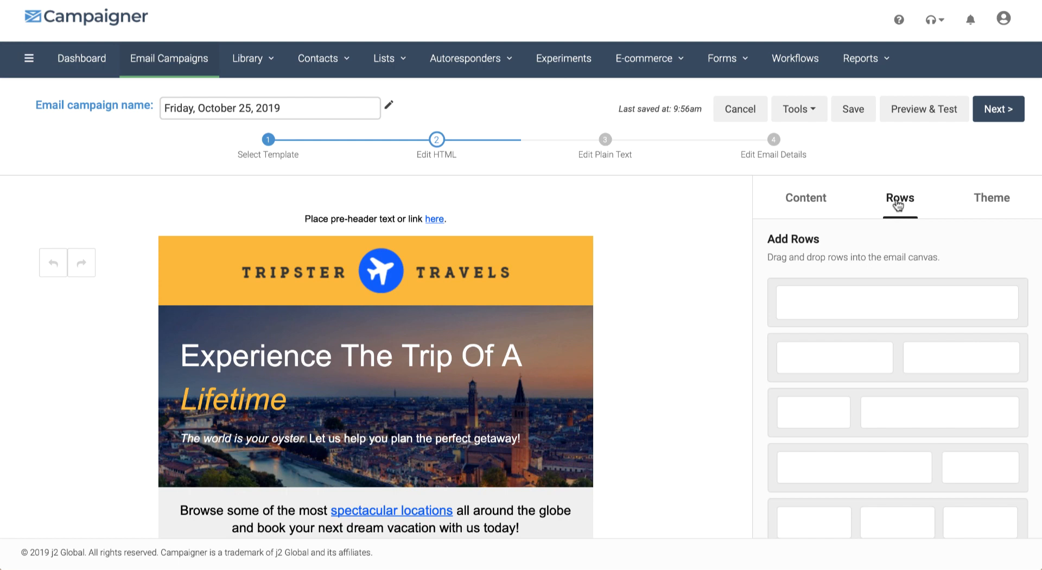
{"action": "mouse_move", "coordinate": [895, 302]}
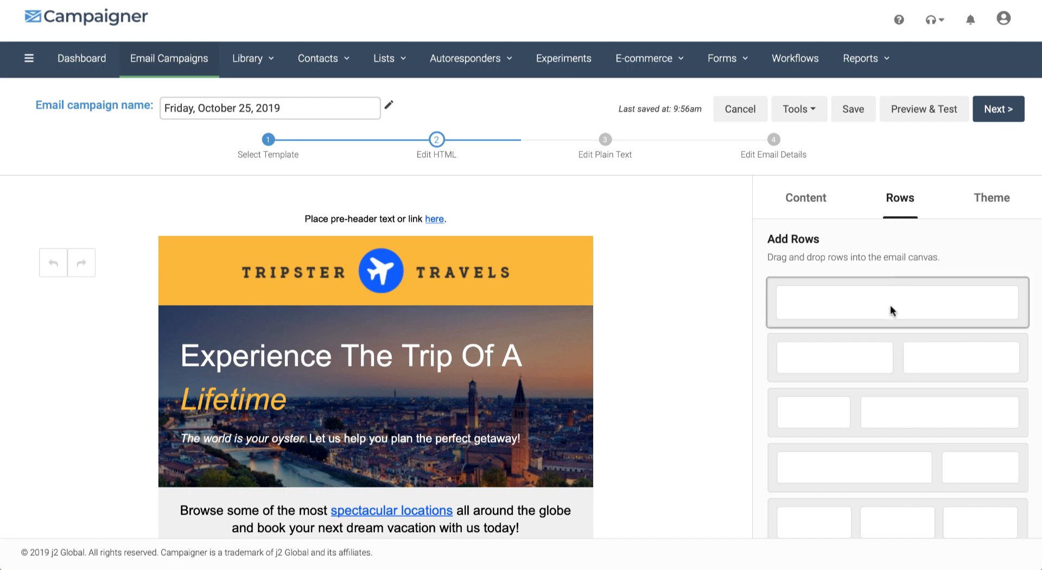
{"action": "mouse_move", "coordinate": [882, 361]}
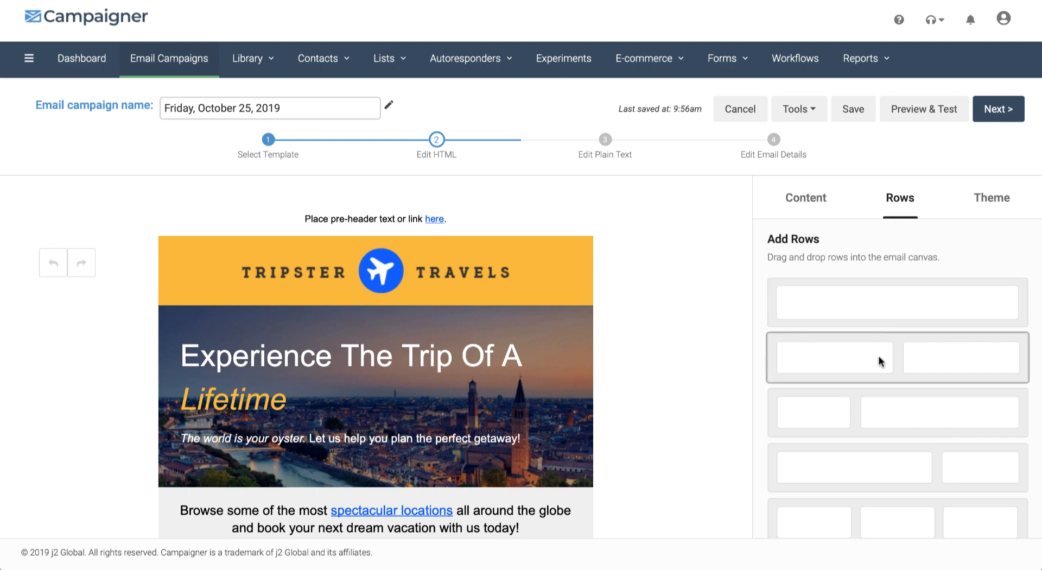
{"action": "scroll", "scroll_direction": "down", "scroll_amount": 3}
{"action": "type", "text": "Travel Newsletter"}
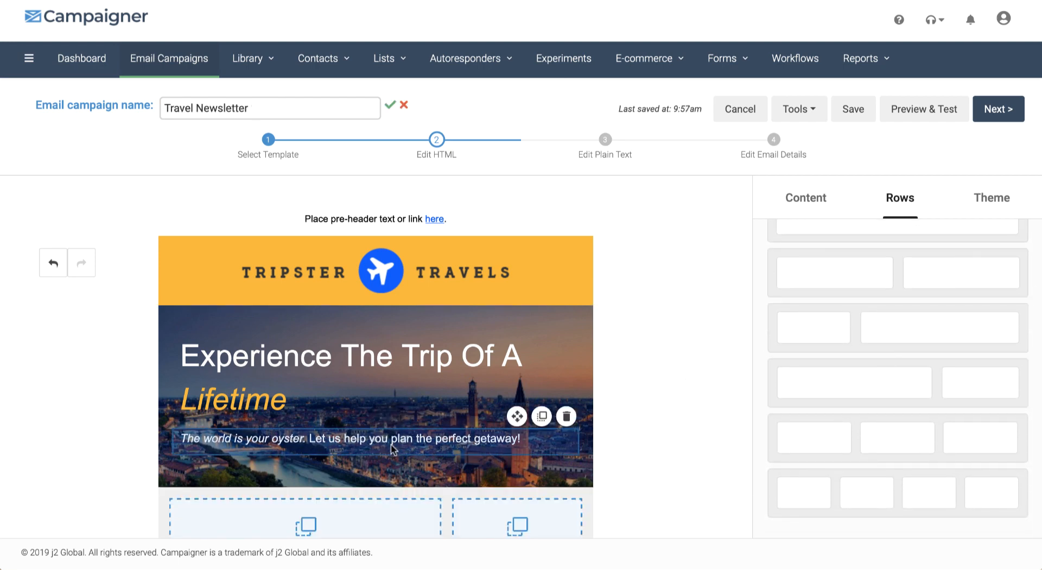
{"action": "scroll", "scroll_direction": "down", "scroll_amount": 3}
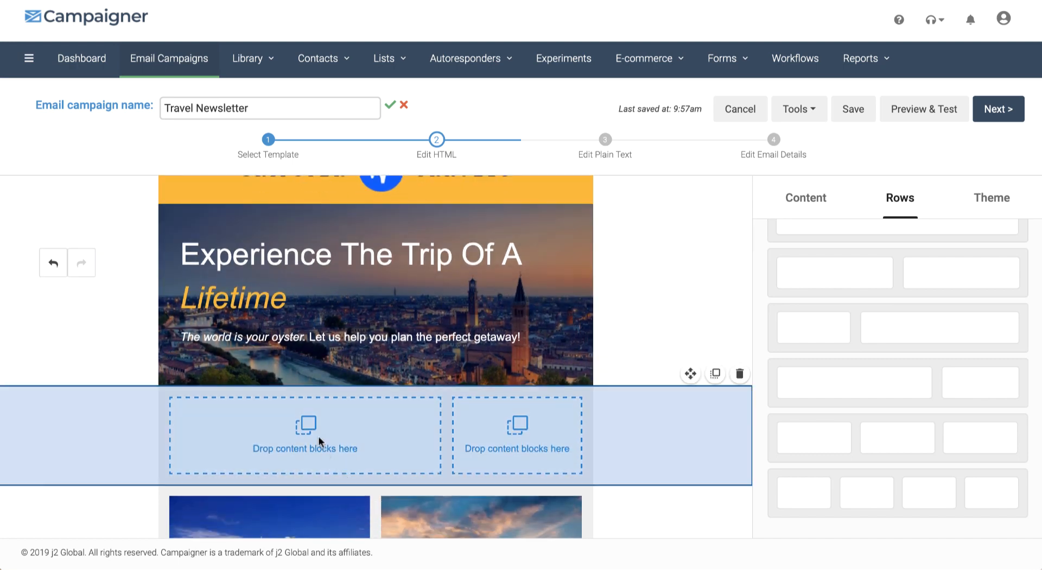
- Review the email's theme style settings in the Theme panel
{"action": "left_click", "coordinate": [991, 197]}
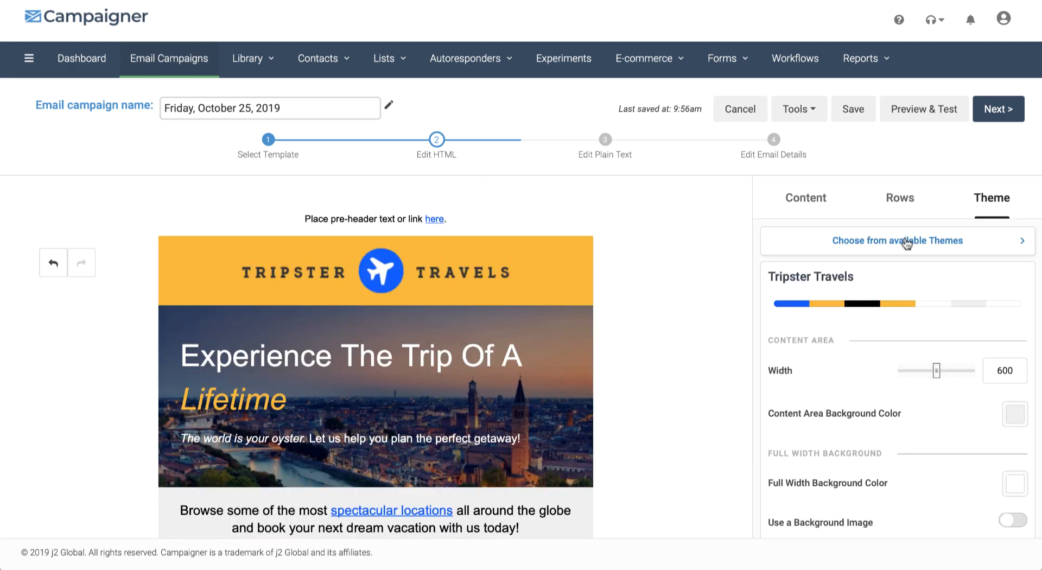
{"action": "mouse_move", "coordinate": [912, 446]}
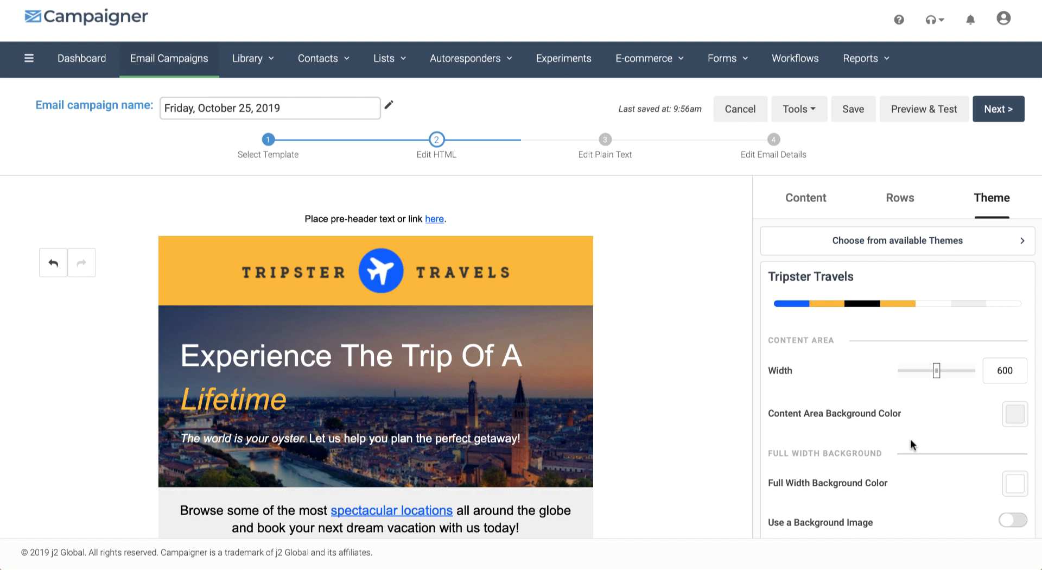
{"action": "scroll", "scroll_direction": "down", "scroll_amount": 3}
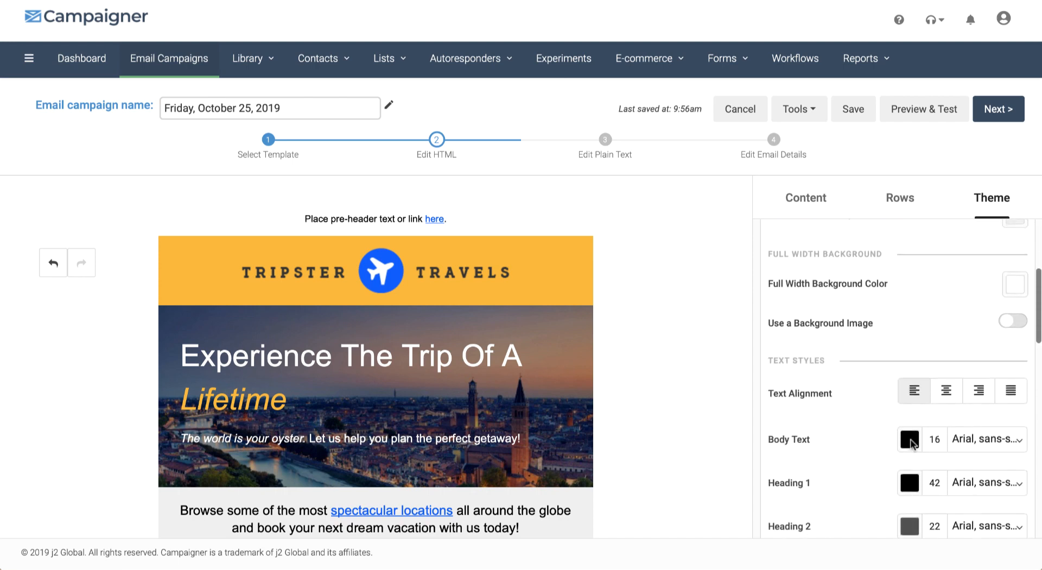
{"action": "scroll", "scroll_direction": "down", "scroll_amount": 3}
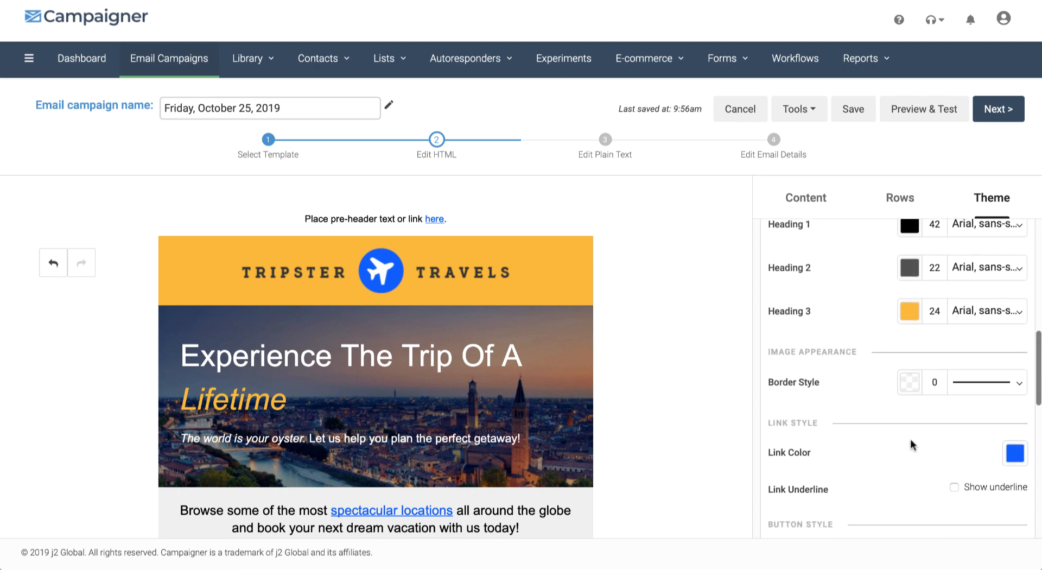
{"action": "scroll", "scroll_direction": "down", "scroll_amount": 3}
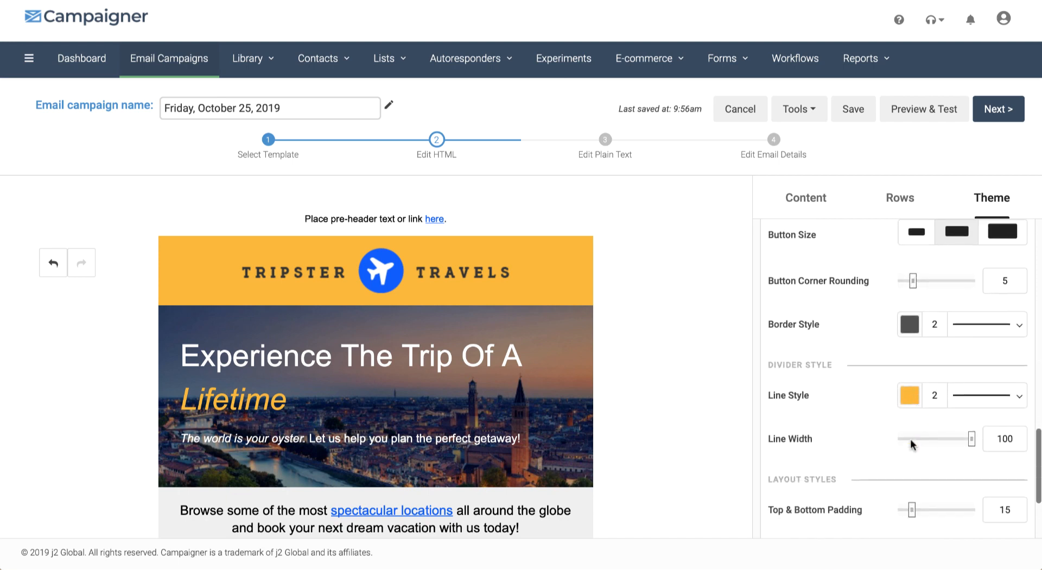
{"action": "scroll", "scroll_direction": "down", "scroll_amount": 3}
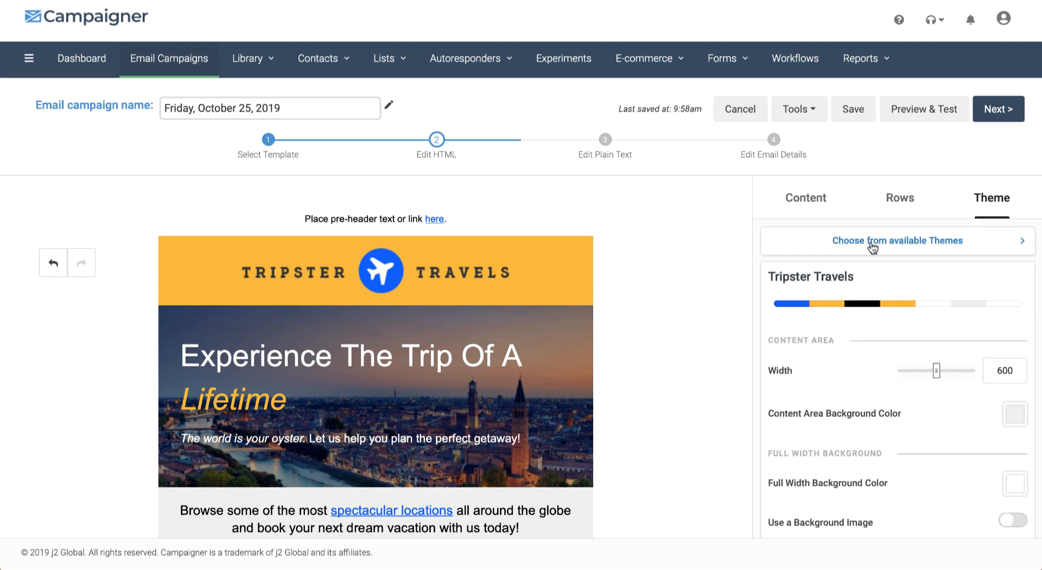
- List the available themes and preview a couple of alternatives on the email
{"action": "left_click", "coordinate": [896, 241]}
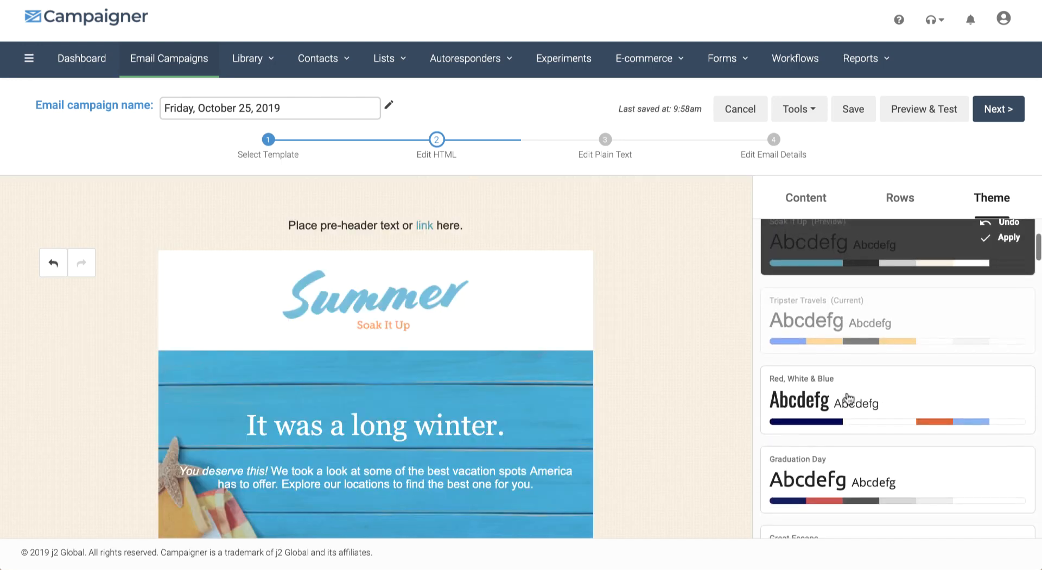
{"action": "left_click", "coordinate": [844, 478]}
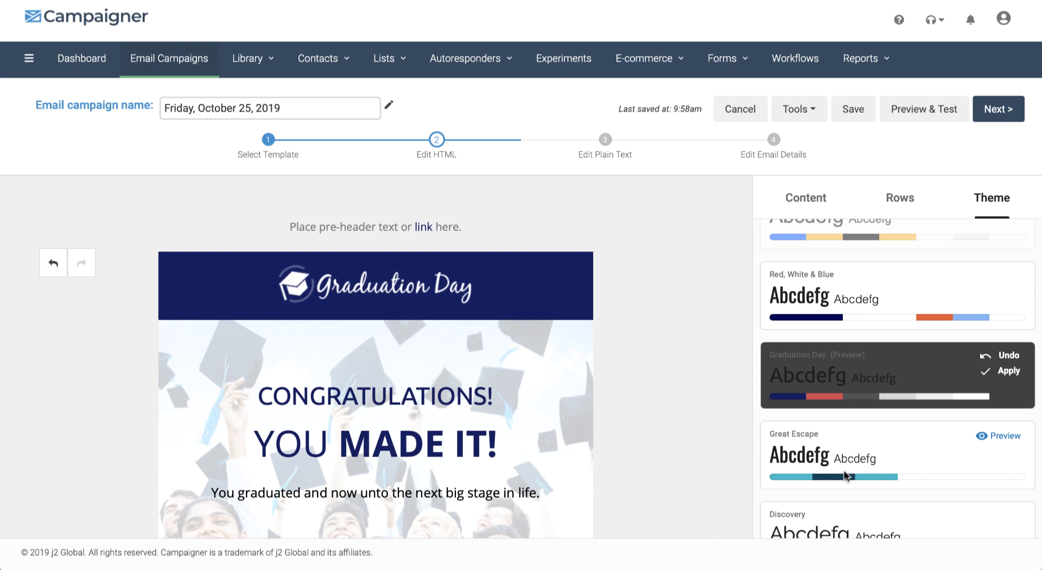
{"action": "left_click", "coordinate": [806, 199]}
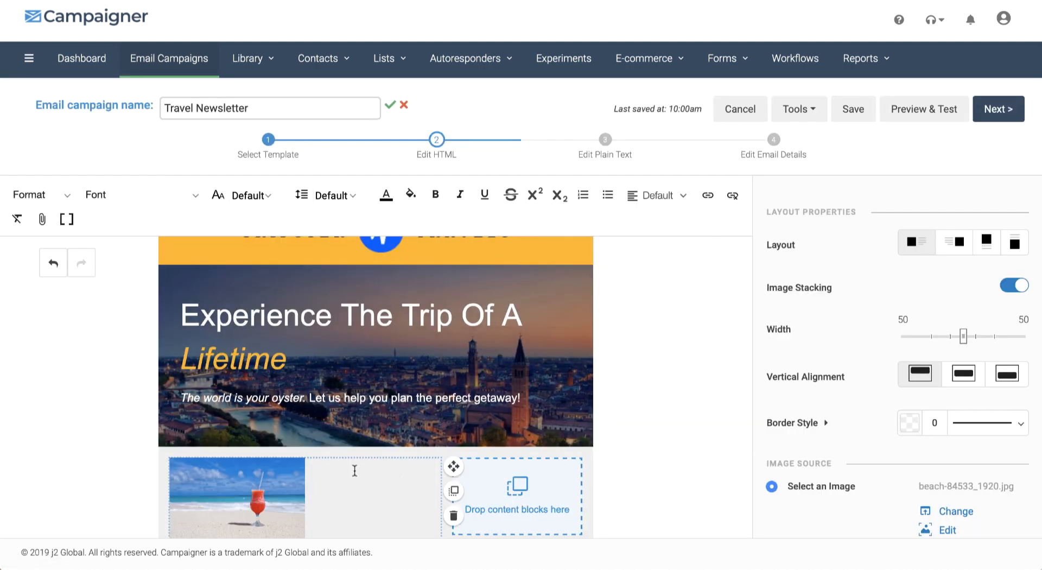
- Enter the travel tips text 'Our bes…' and scroll the image properties for the empty column
{"action": "type", "text": "Our best travel tips and tricks!"}
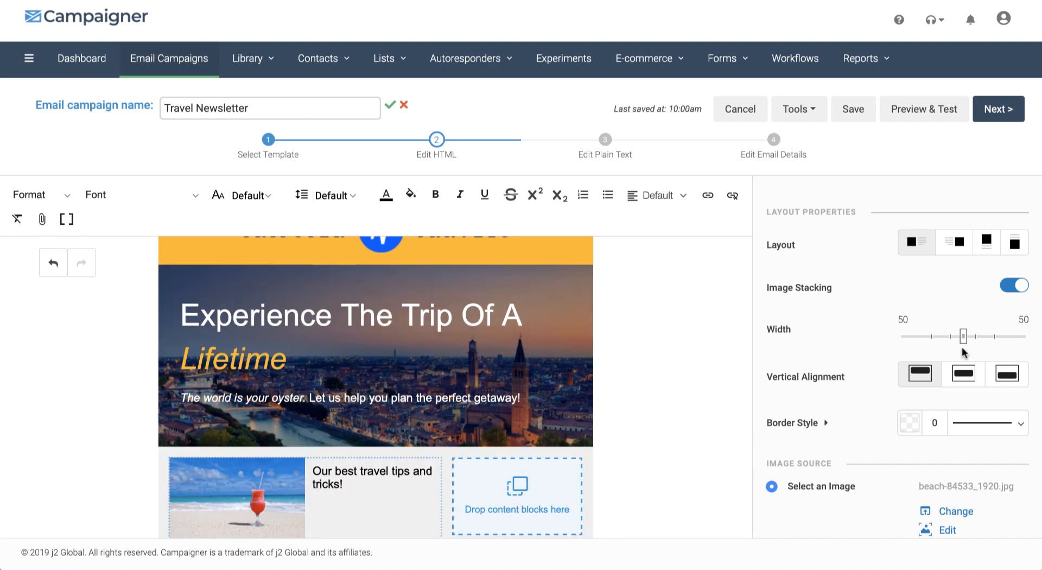
{"action": "scroll", "scroll_direction": "down", "scroll_amount": 3}
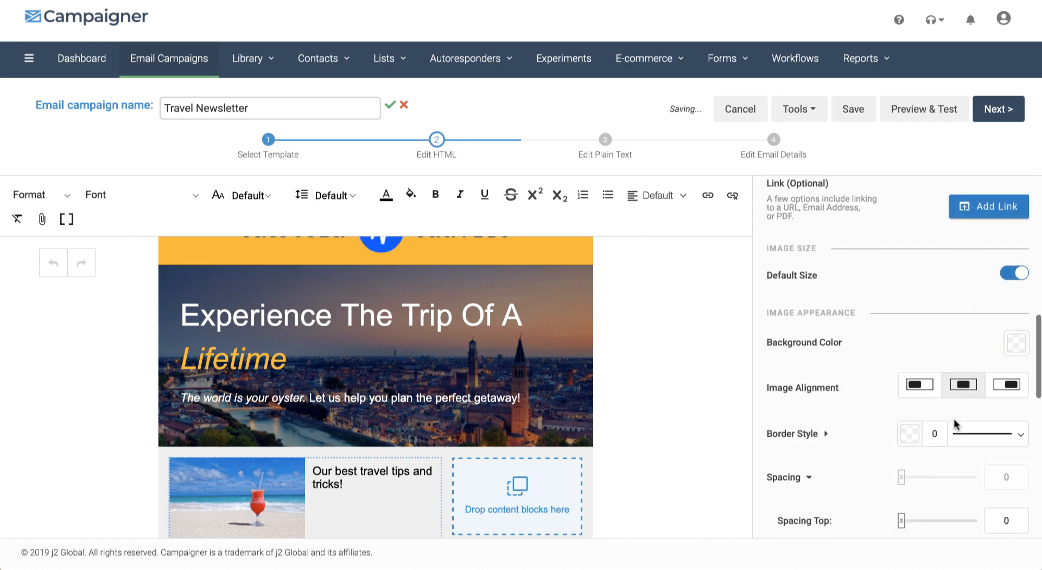
{"action": "scroll", "scroll_direction": "down", "scroll_amount": 3}
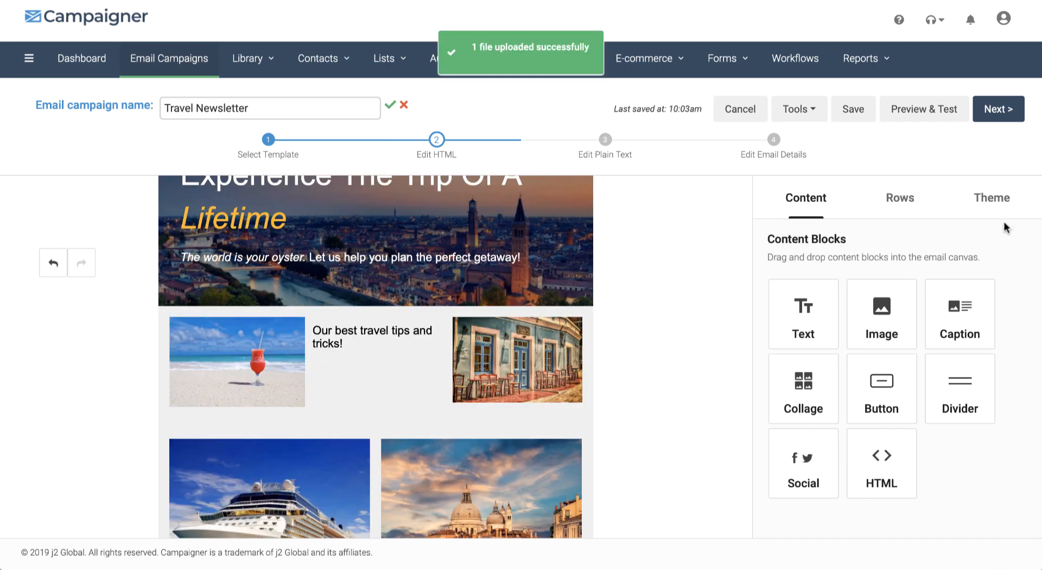
- Inspect the café photo in the Edit Image dialog and close it
{"action": "left_click", "coordinate": [517, 359]}
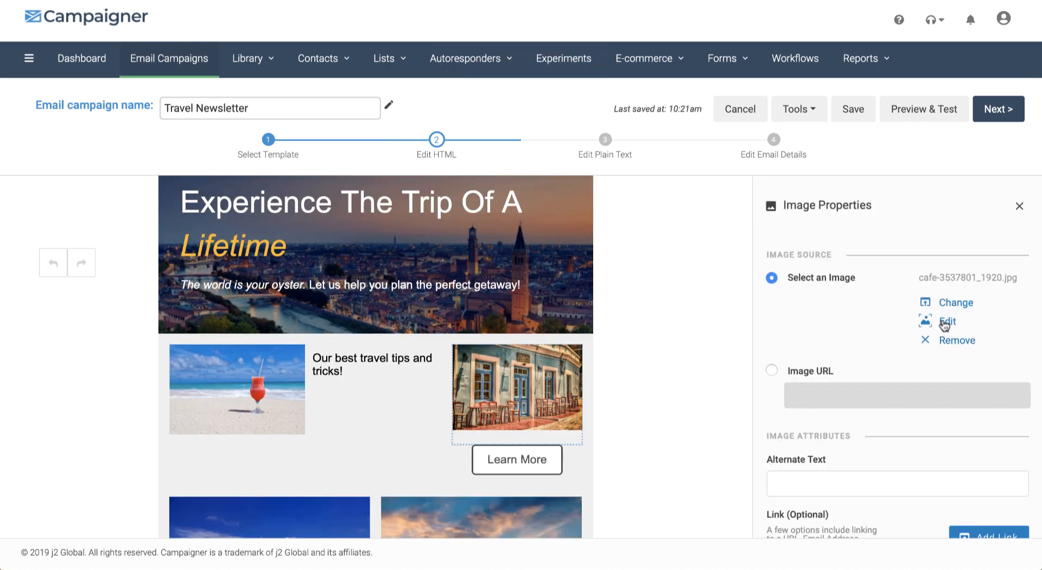
{"action": "left_click", "coordinate": [947, 321]}
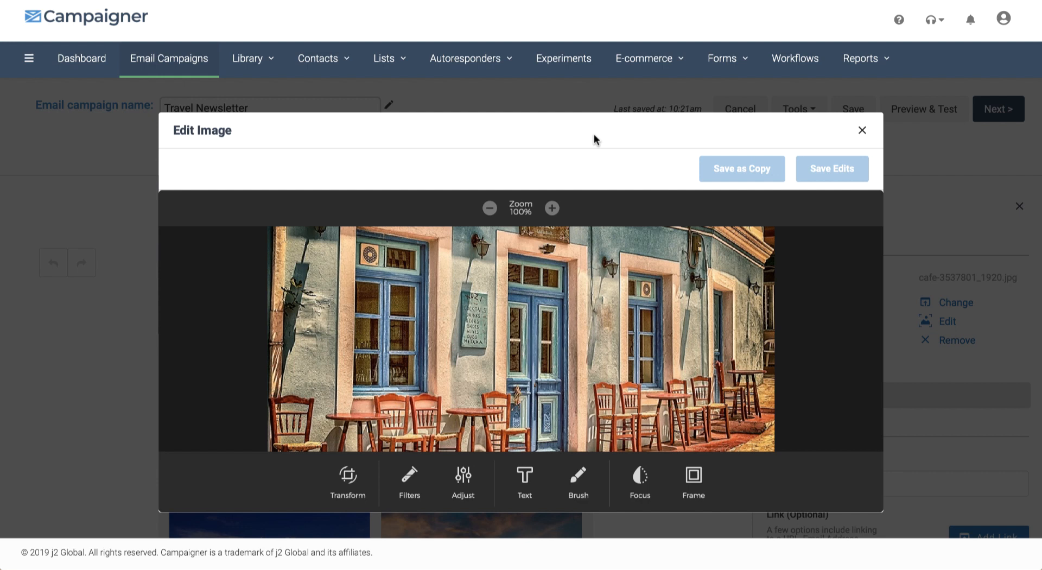
{"action": "left_click", "coordinate": [862, 131]}
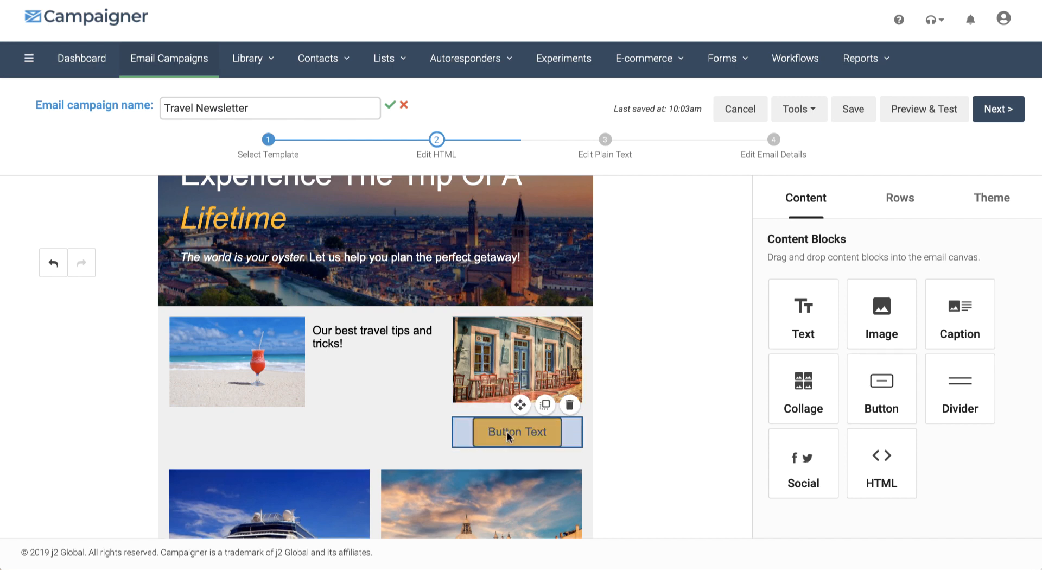
- Label the new button 'Learn More' and give it a white background
{"action": "left_click", "coordinate": [517, 431]}
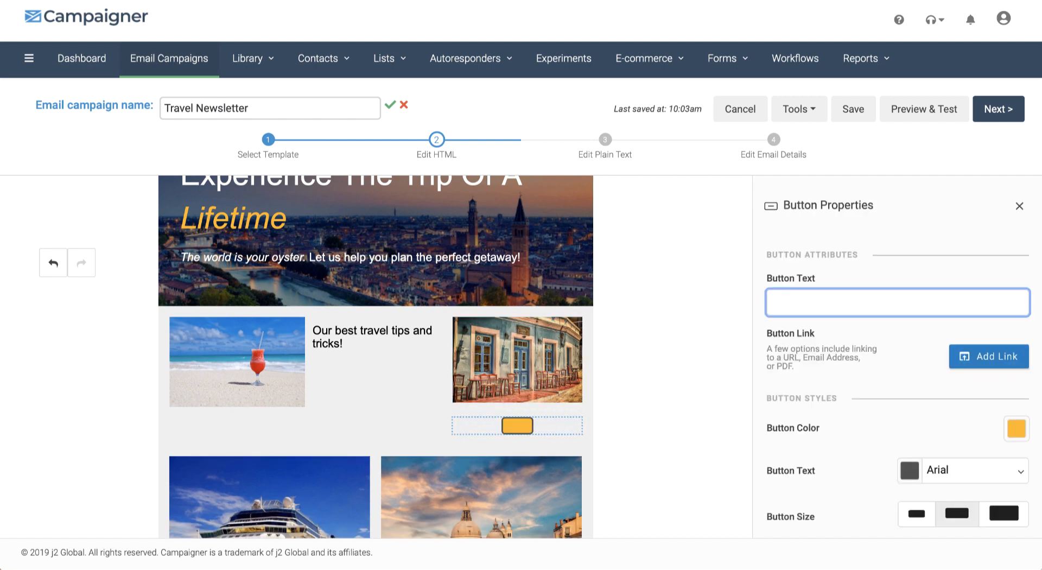
{"action": "type", "text": "Learn More"}
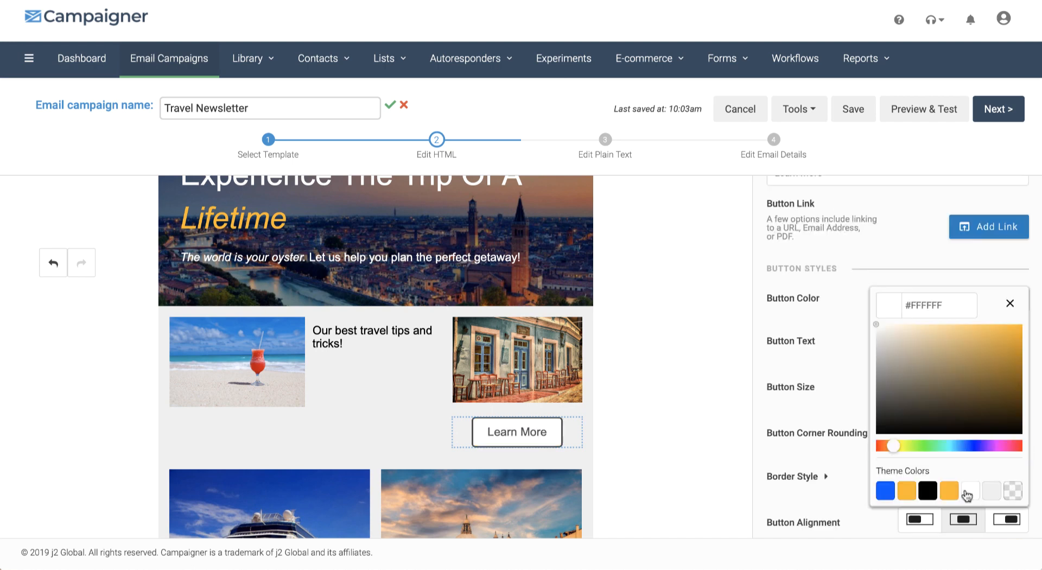
{"action": "left_click", "coordinate": [1010, 303]}
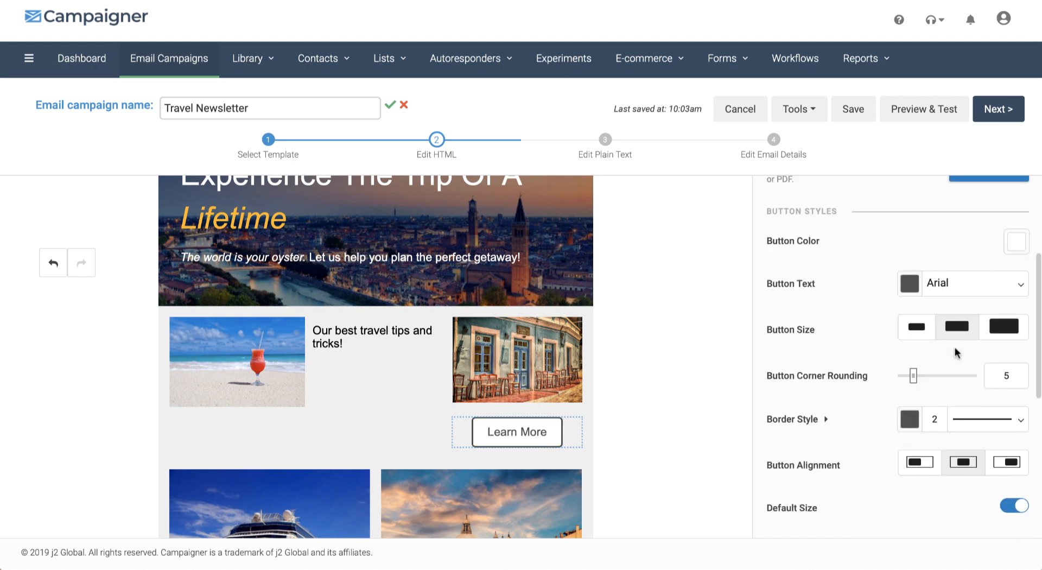
{"action": "scroll", "scroll_direction": "down", "scroll_amount": 3}
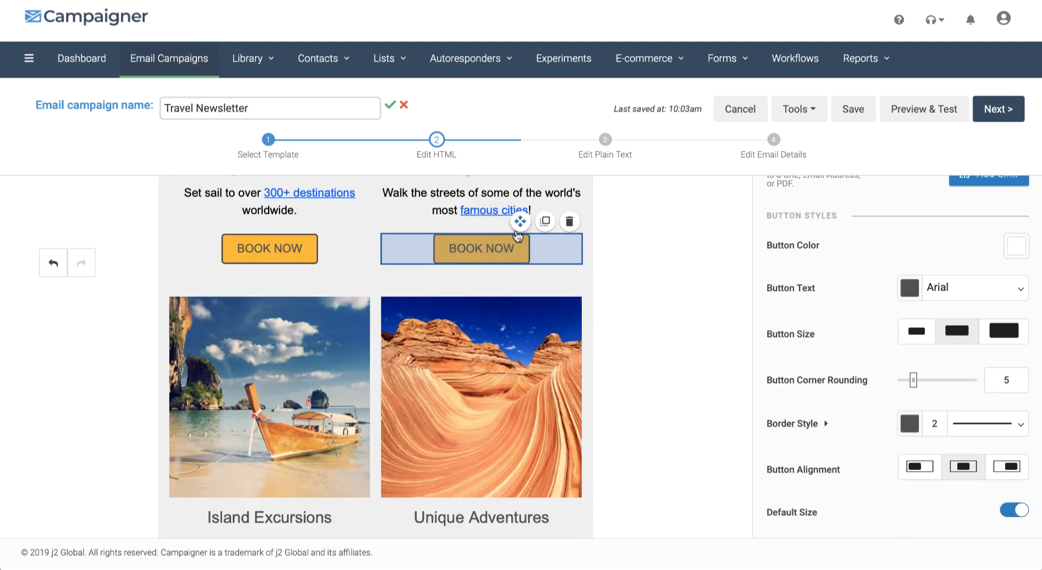
{"action": "mouse_move", "coordinate": [569, 221]}
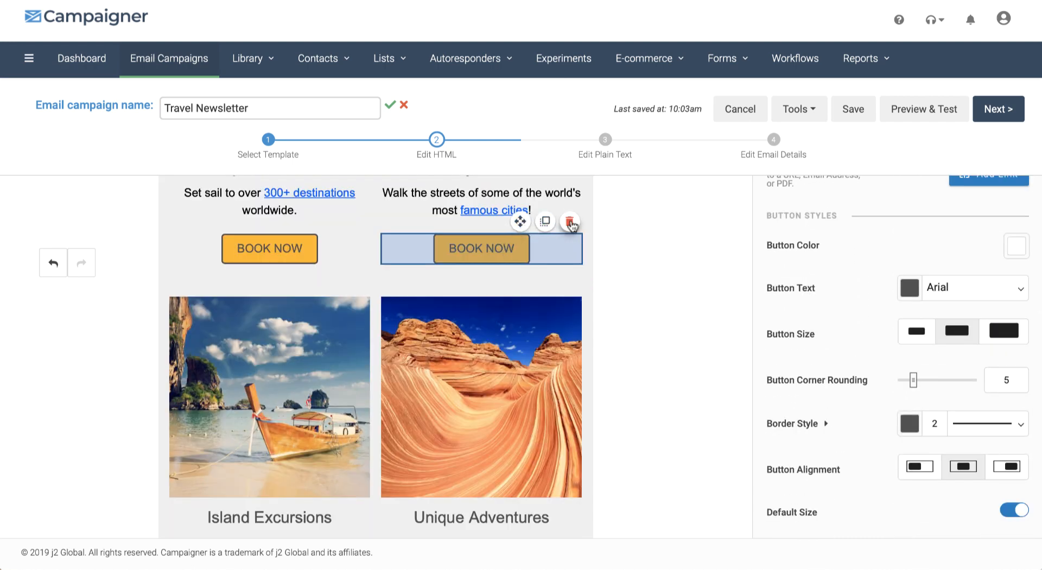
- Delete the BOOK NOW button under the famous cities text
{"action": "left_click", "coordinate": [545, 222]}
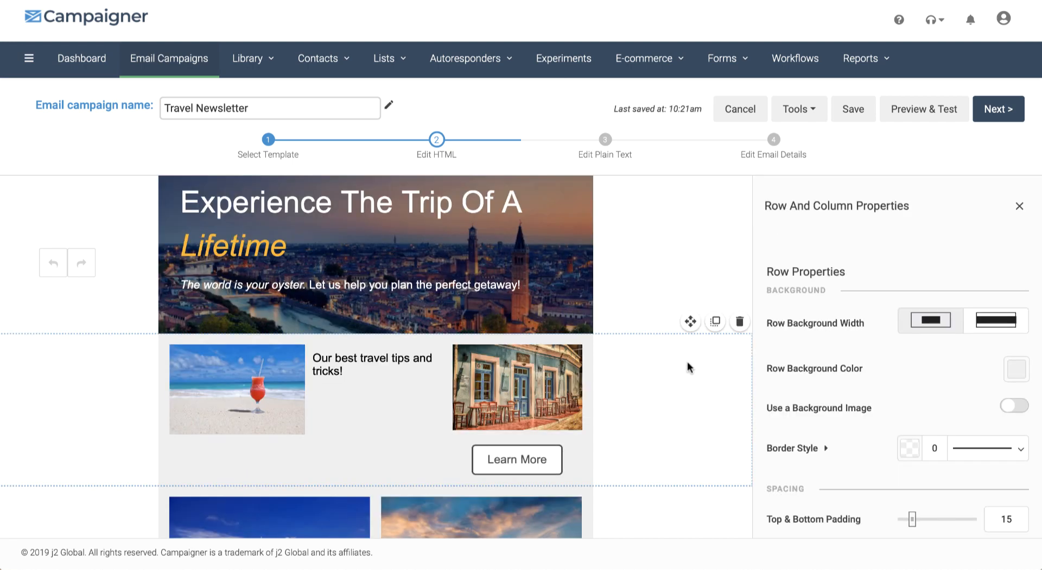
{"action": "mouse_move", "coordinate": [738, 321]}
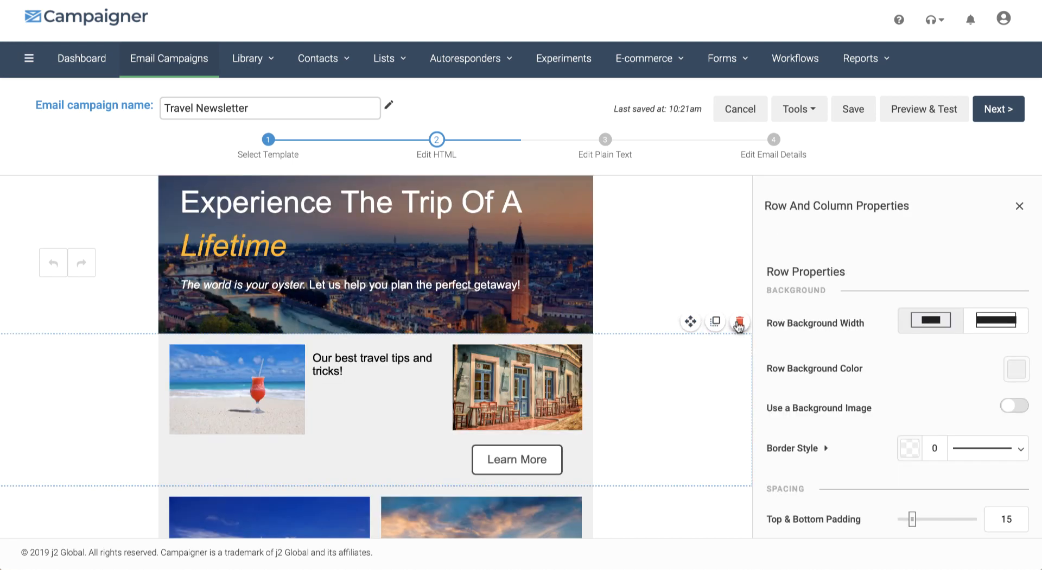
{"action": "mouse_move", "coordinate": [822, 418]}
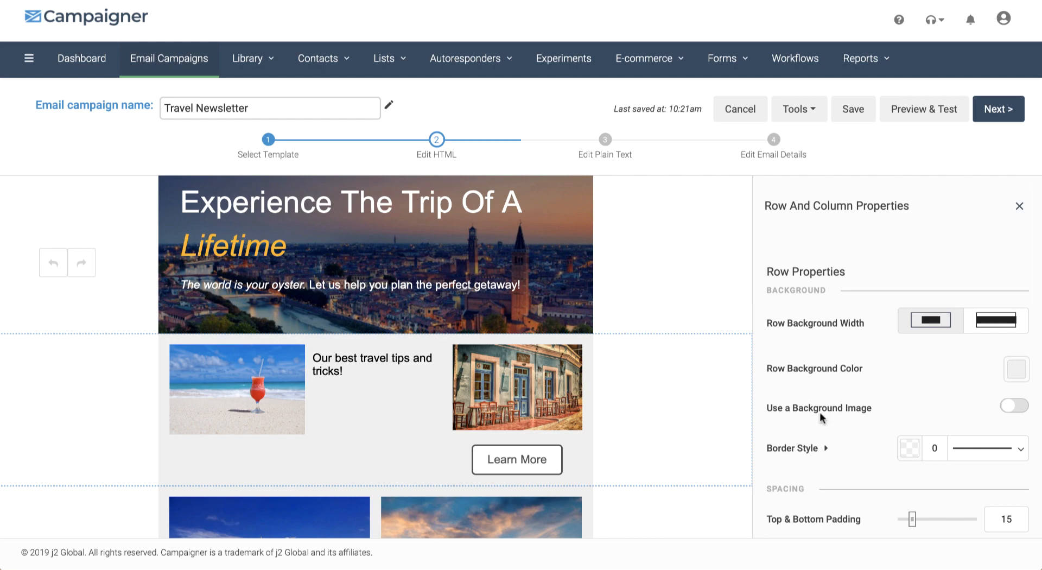
- Scroll the row's Row And Column Properties
{"action": "scroll", "scroll_direction": "down", "scroll_amount": 3}
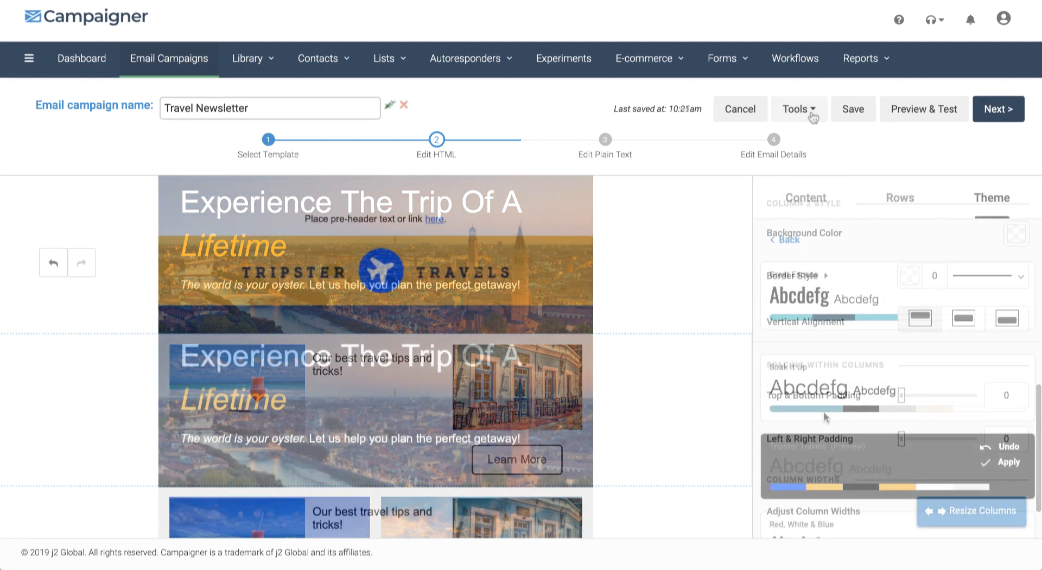
{"action": "left_click", "coordinate": [798, 110]}
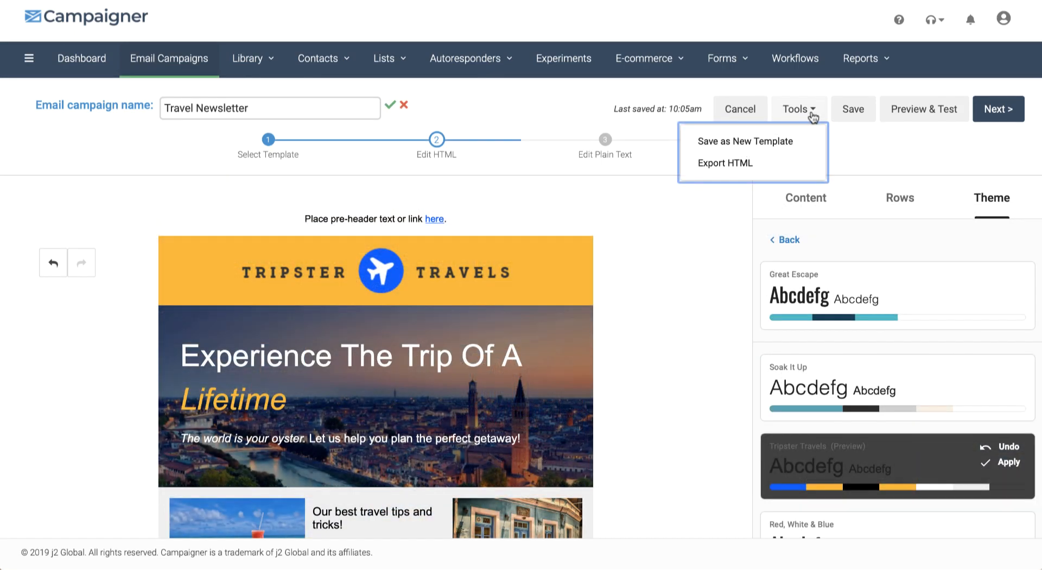
{"action": "left_click", "coordinate": [852, 108]}
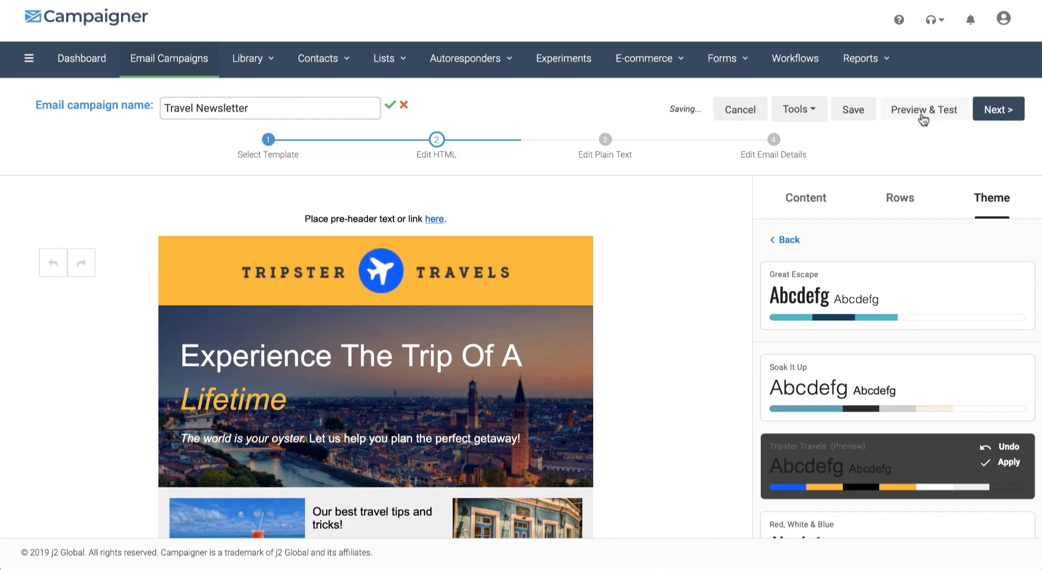
- Preview the newsletter as HTML, then pass the plain-text step to reach email details
{"action": "left_click", "coordinate": [923, 109]}
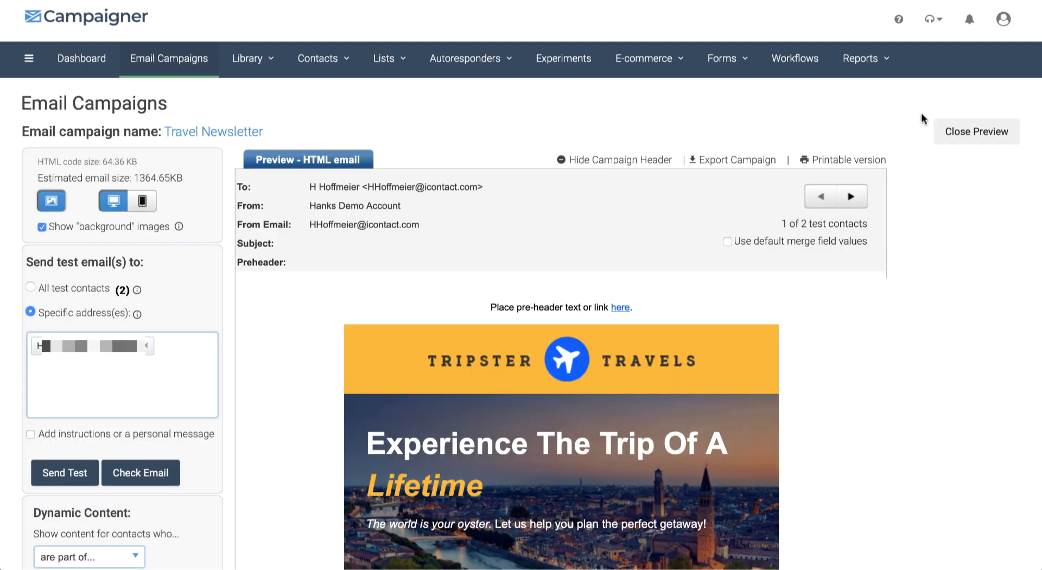
{"action": "mouse_move", "coordinate": [885, 379]}
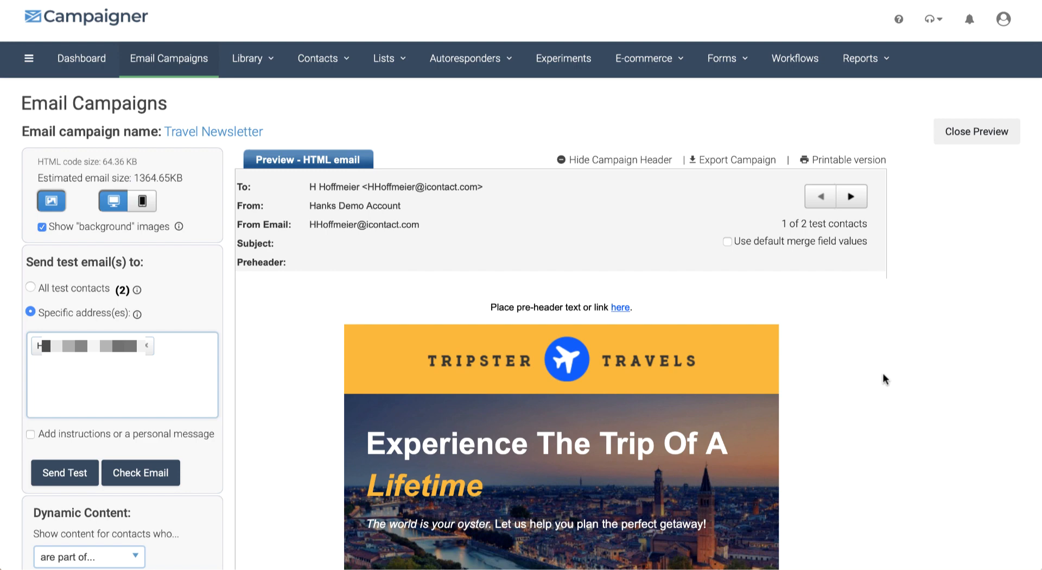
{"action": "left_click", "coordinate": [977, 130]}
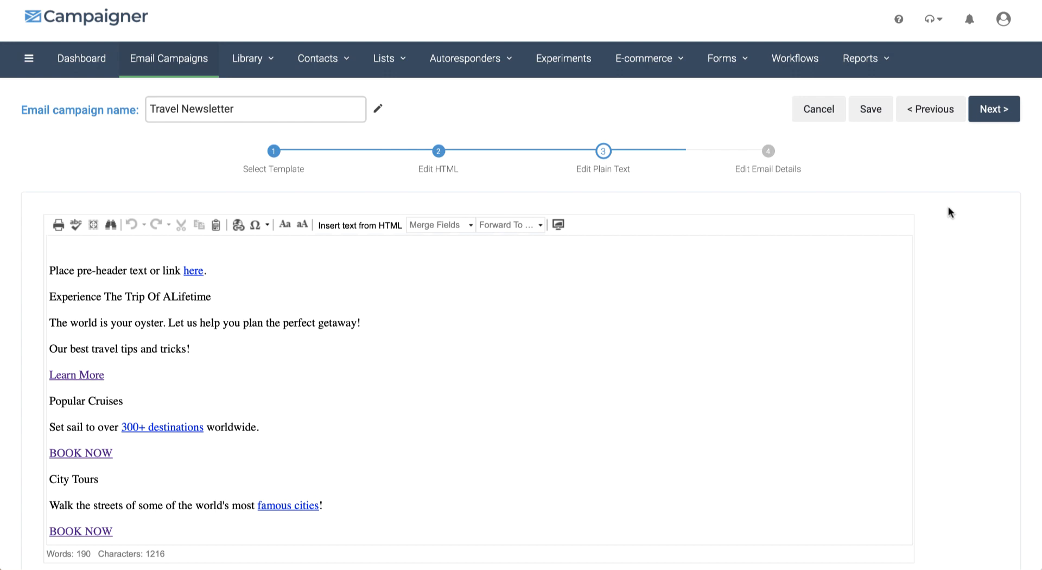
{"action": "left_click", "coordinate": [994, 109]}
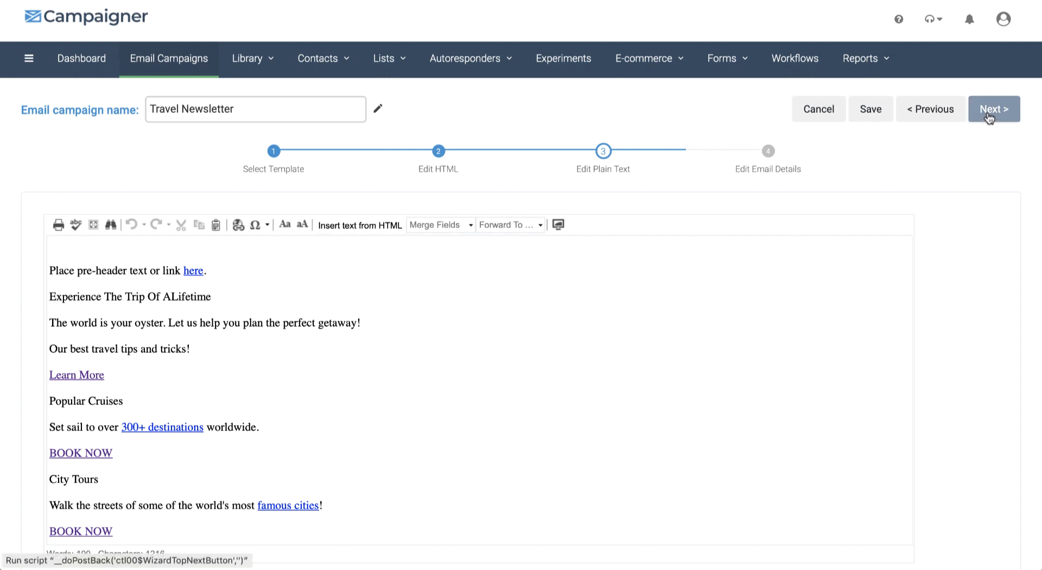
{"action": "left_click", "coordinate": [992, 110]}
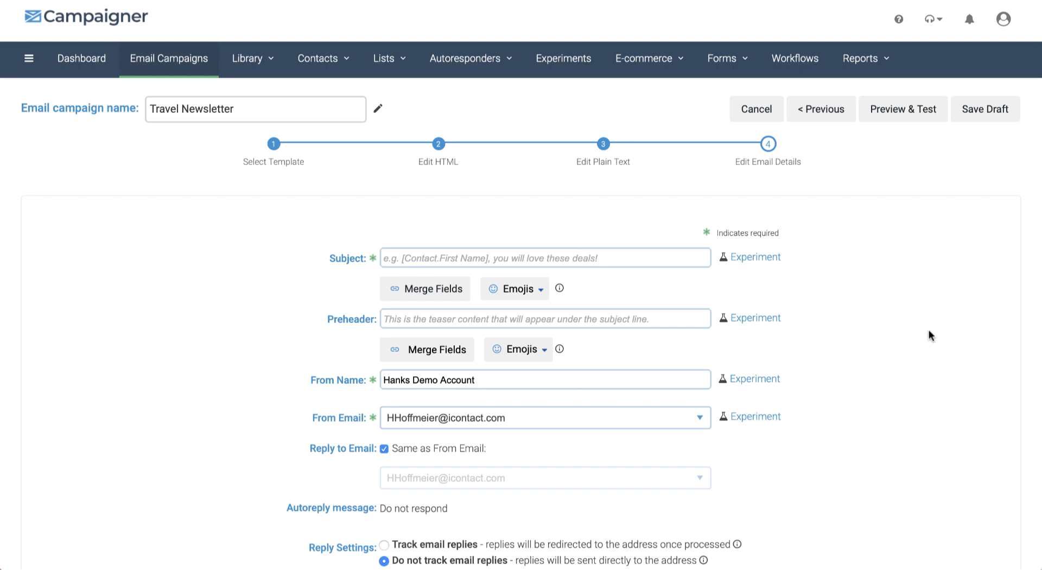
{"action": "scroll", "scroll_direction": "down", "scroll_amount": 3}
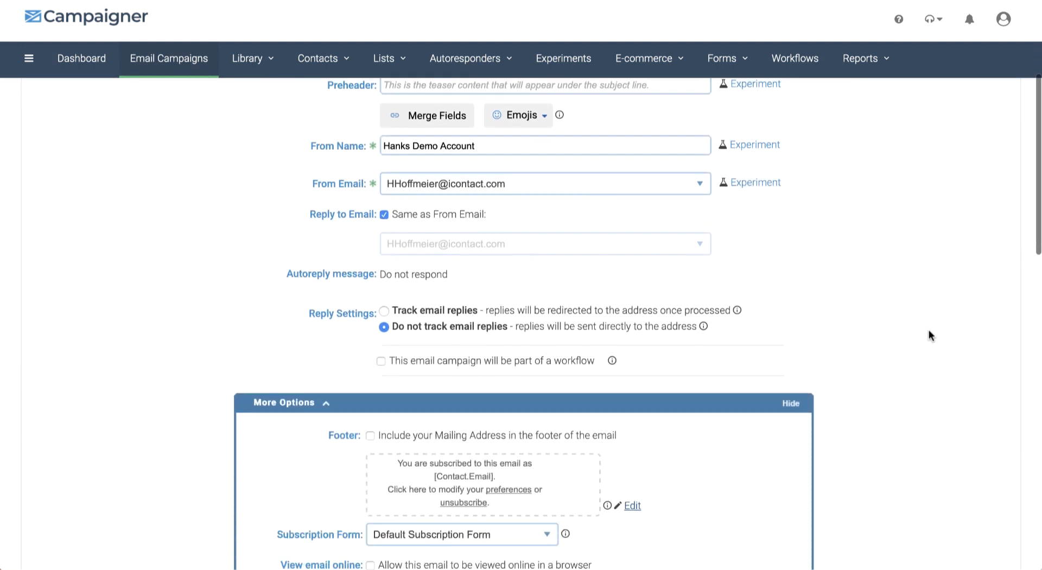
{"action": "scroll", "scroll_direction": "down", "scroll_amount": 3}
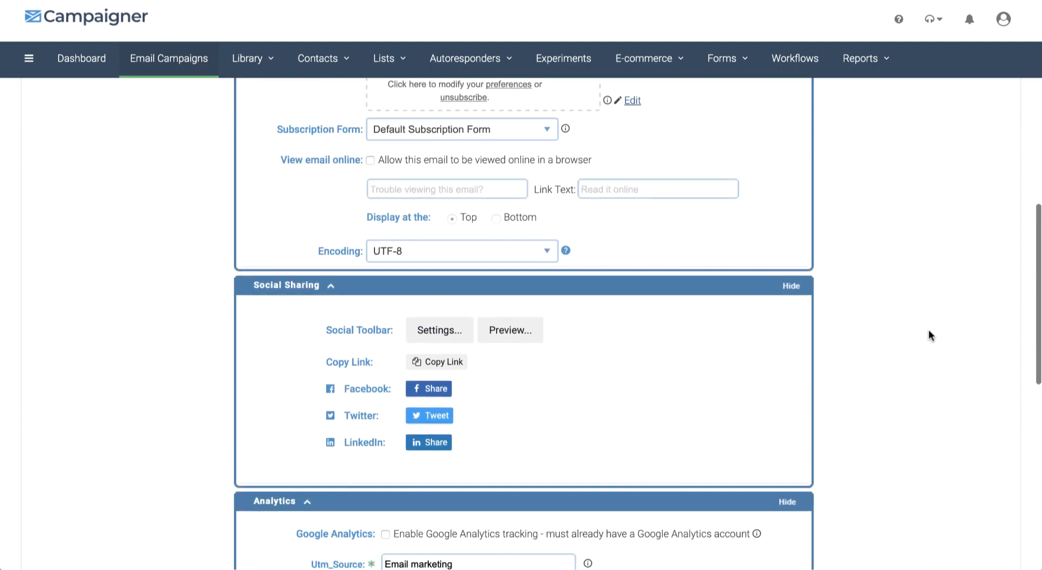
{"action": "scroll", "scroll_direction": "down", "scroll_amount": 3}
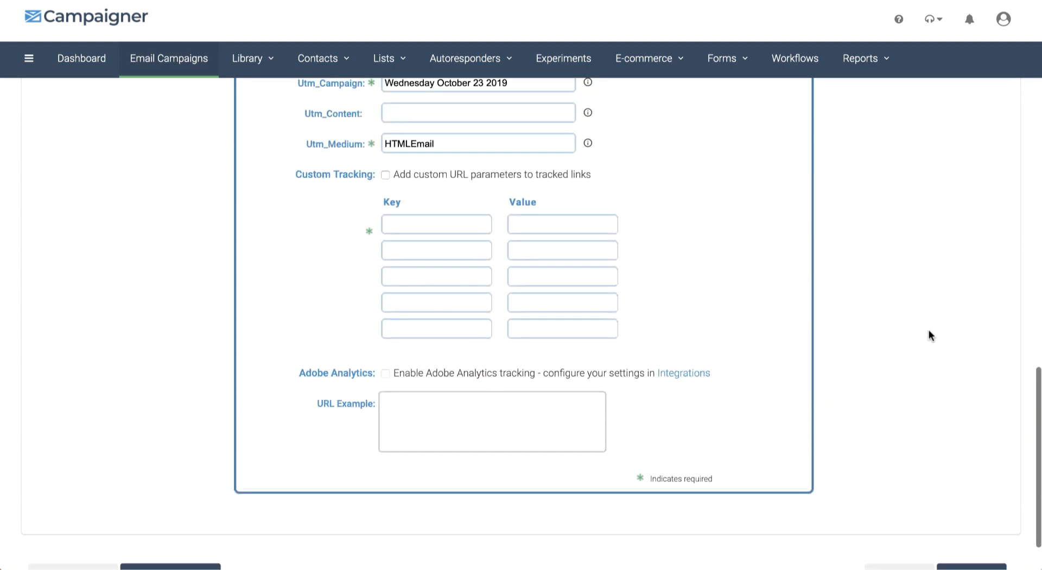
{"action": "scroll", "scroll_direction": "down", "scroll_amount": 3}
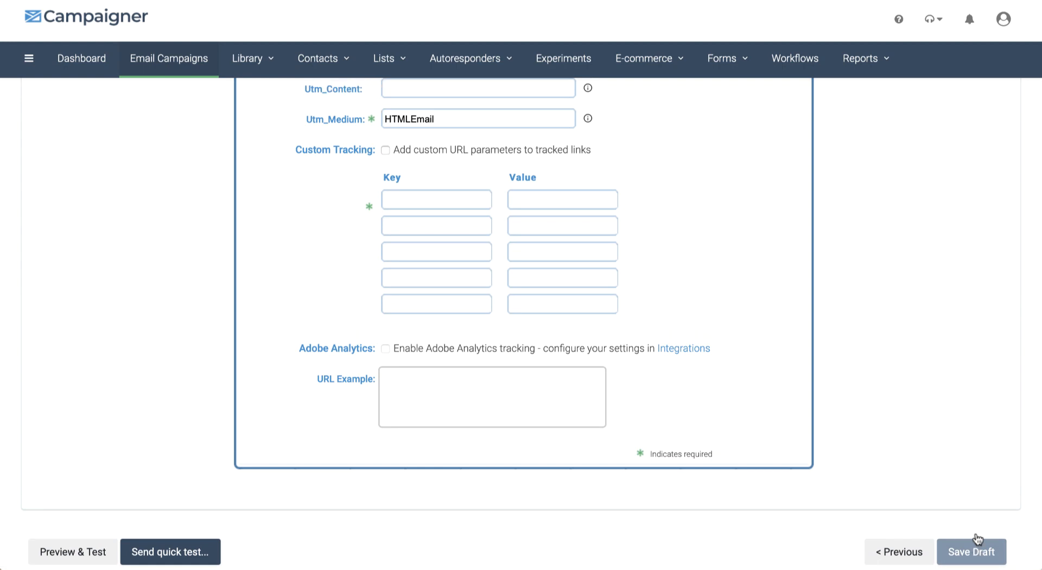
- Save the Travel Newsletter as a draft and review its summary, tracking 22 of 22 links
{"action": "left_click", "coordinate": [971, 551]}
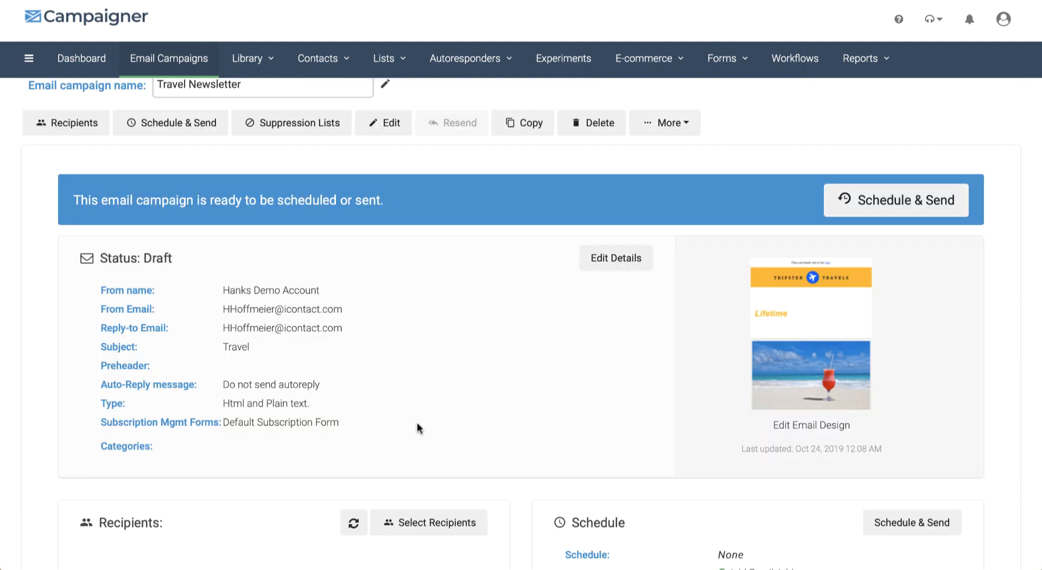
{"action": "scroll", "scroll_direction": "down", "scroll_amount": 3}
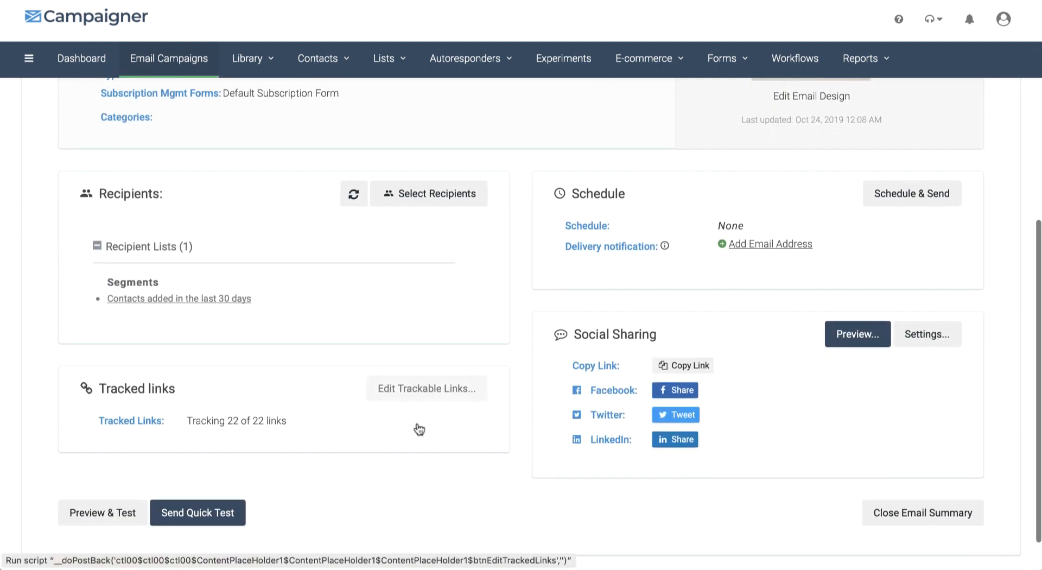
{"action": "scroll", "scroll_direction": "down", "scroll_amount": 3}
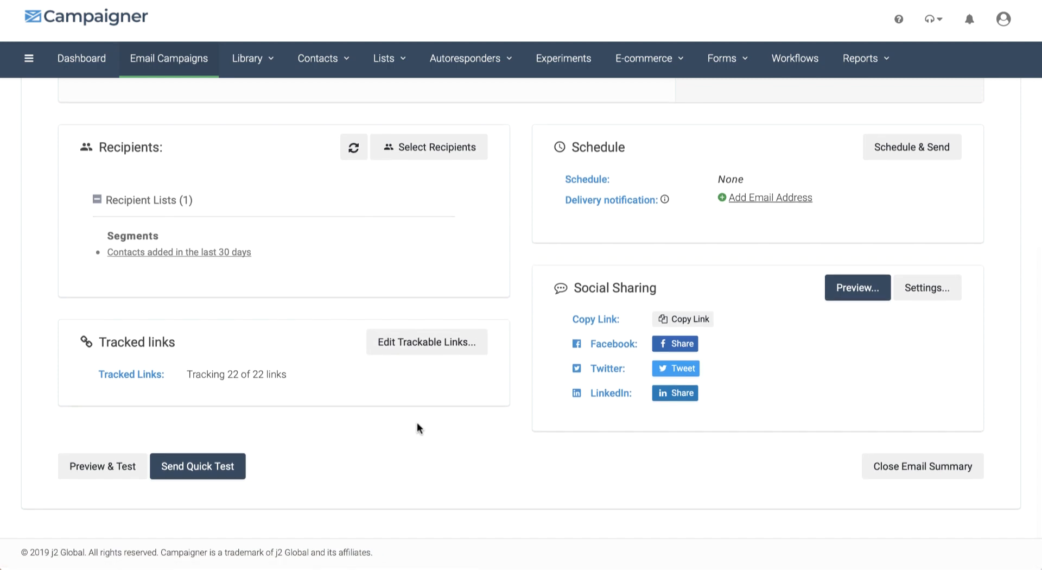